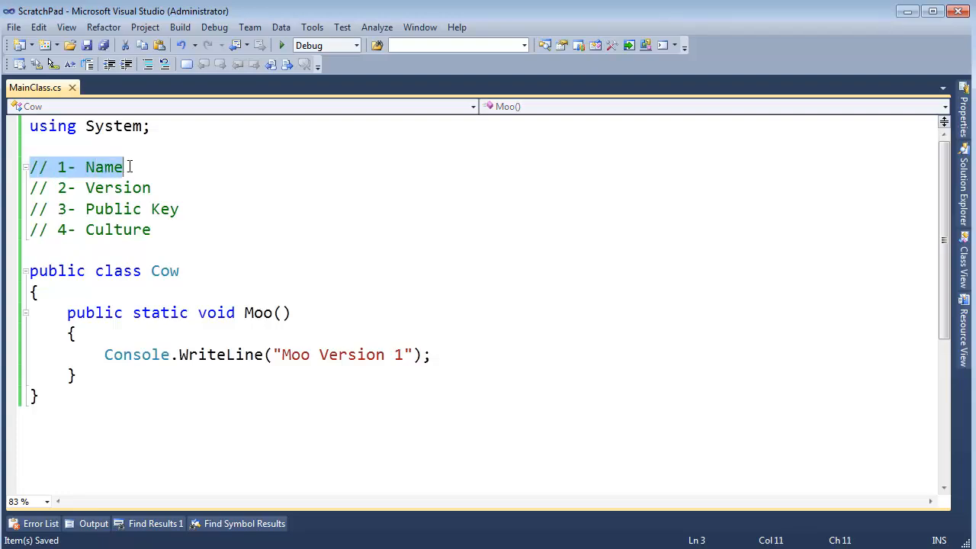
pyautogui.moveTo(190, 194)
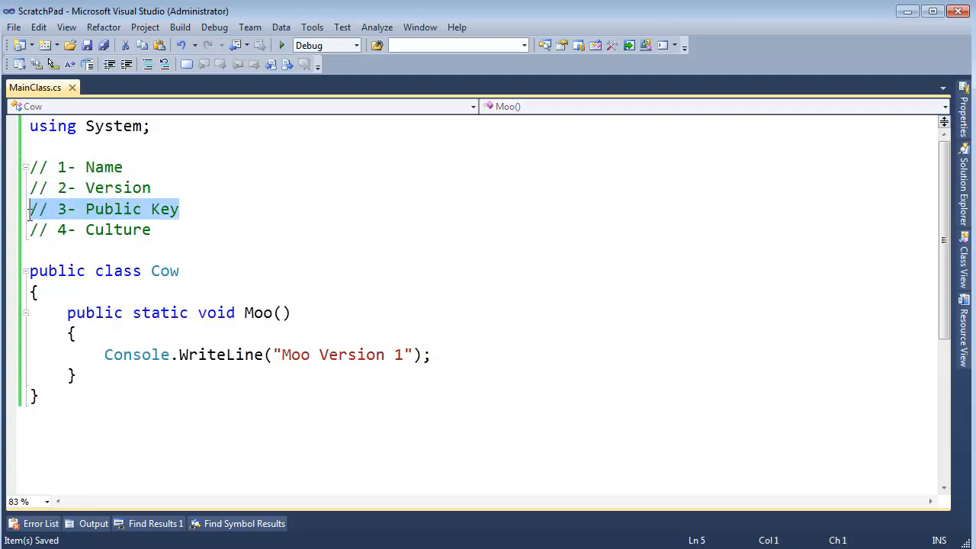
# Add the comment line // csc /out:Farm.dll after the Culture comment.
pyautogui.click(181, 209)
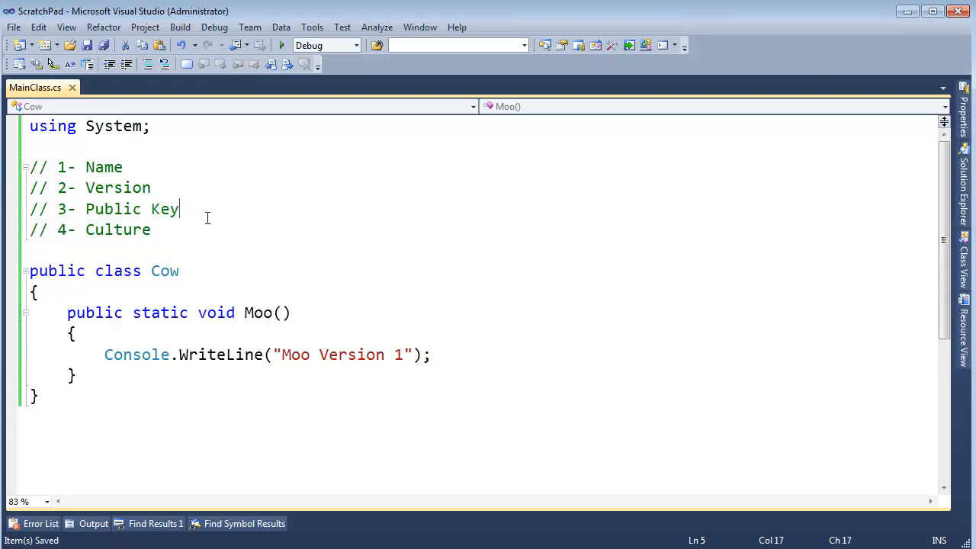
pyautogui.moveTo(212, 216)
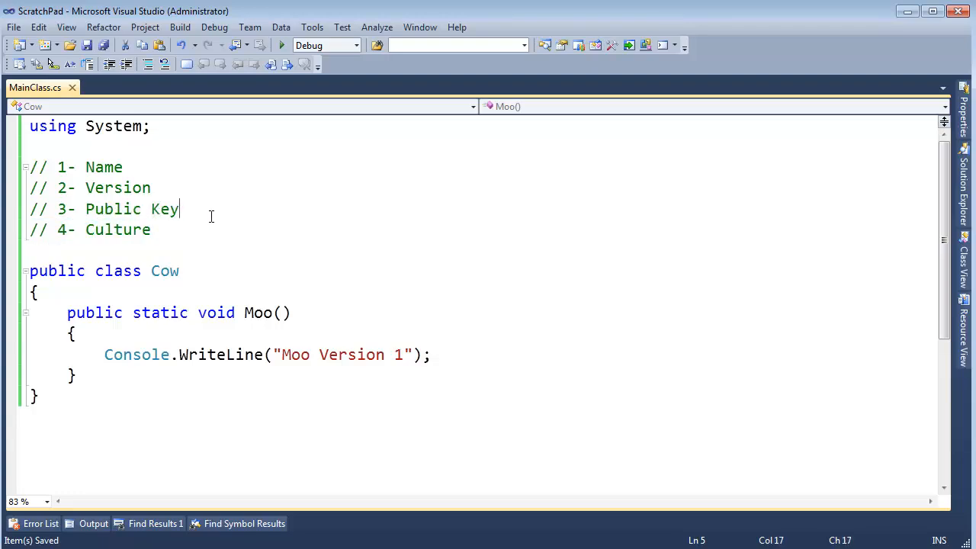
pyautogui.moveTo(280, 229)
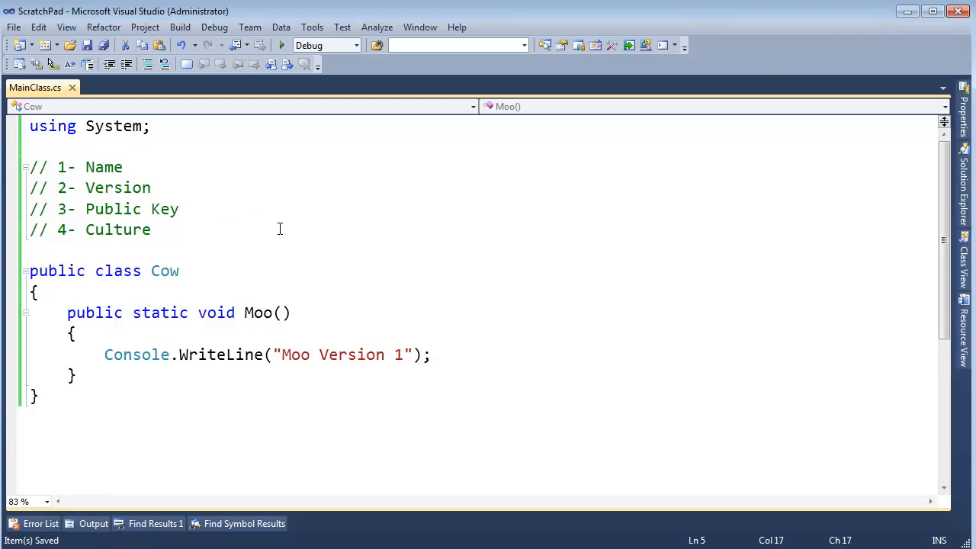
pyautogui.write('//')
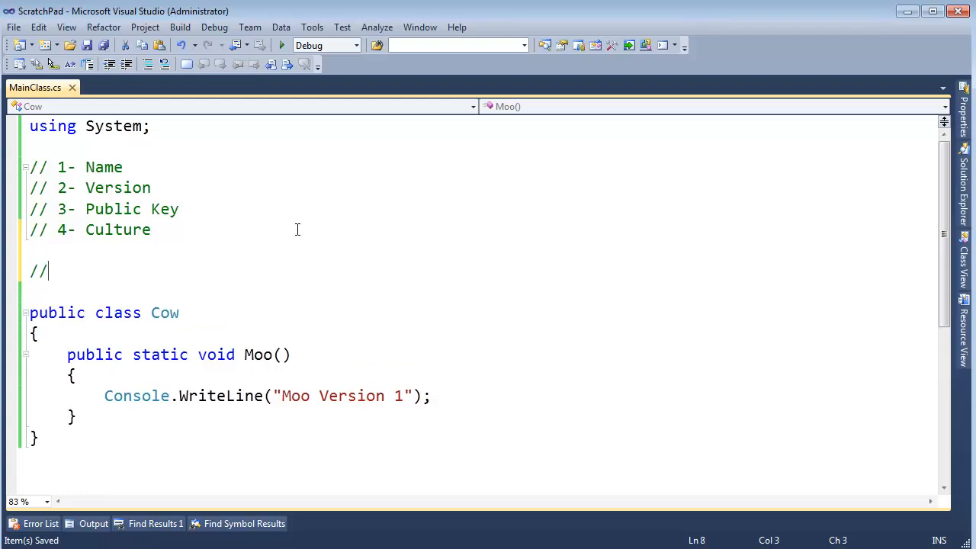
pyautogui.write('csc')
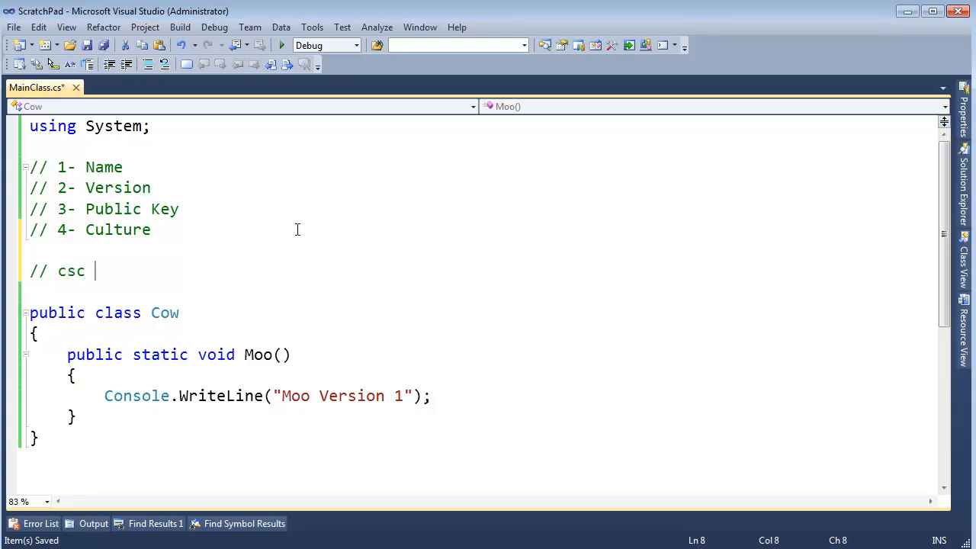
pyautogui.write('/out:Far')
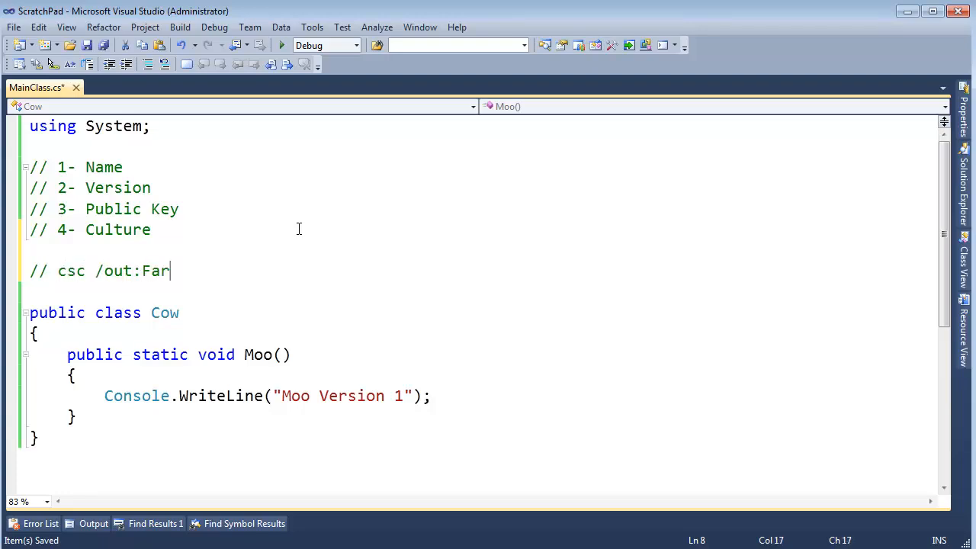
pyautogui.write('m.dll')
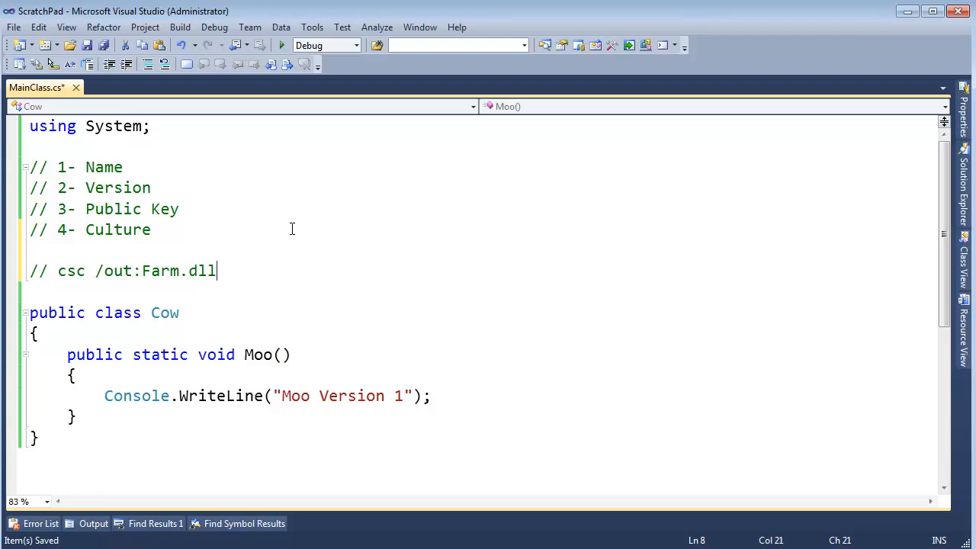
# Highlight the words csc and Farm in the new comment to point them out.
pyautogui.doubleClick(160, 270)
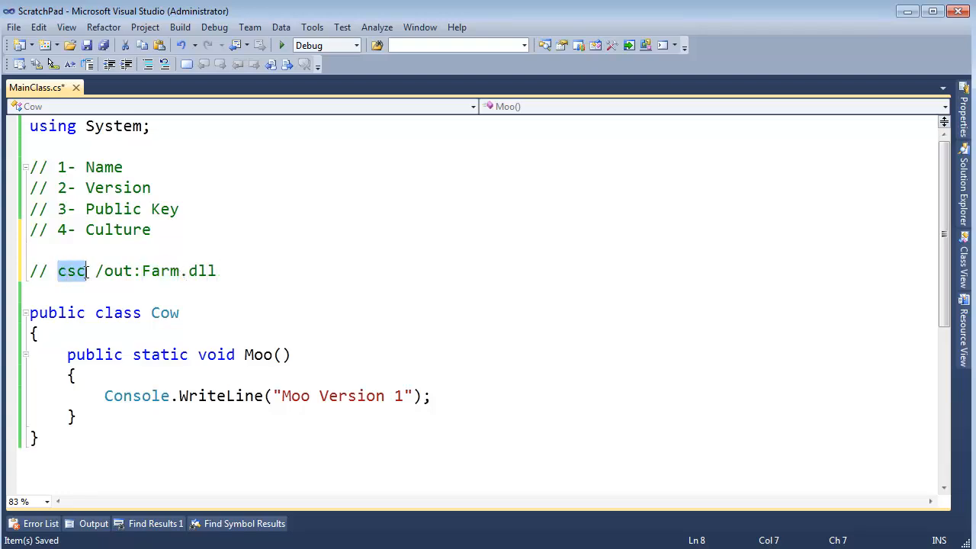
pyautogui.doubleClick(159, 271)
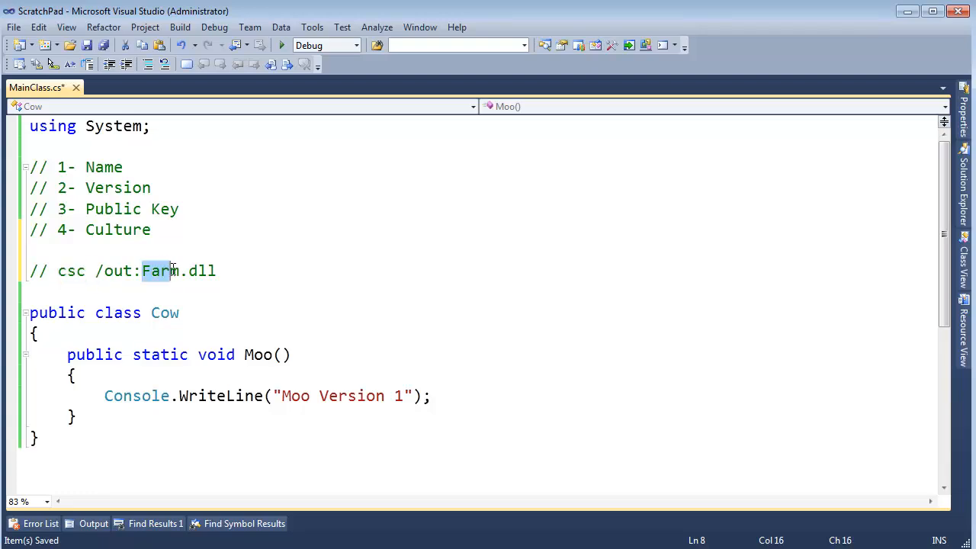
pyautogui.doubleClick(103, 167)
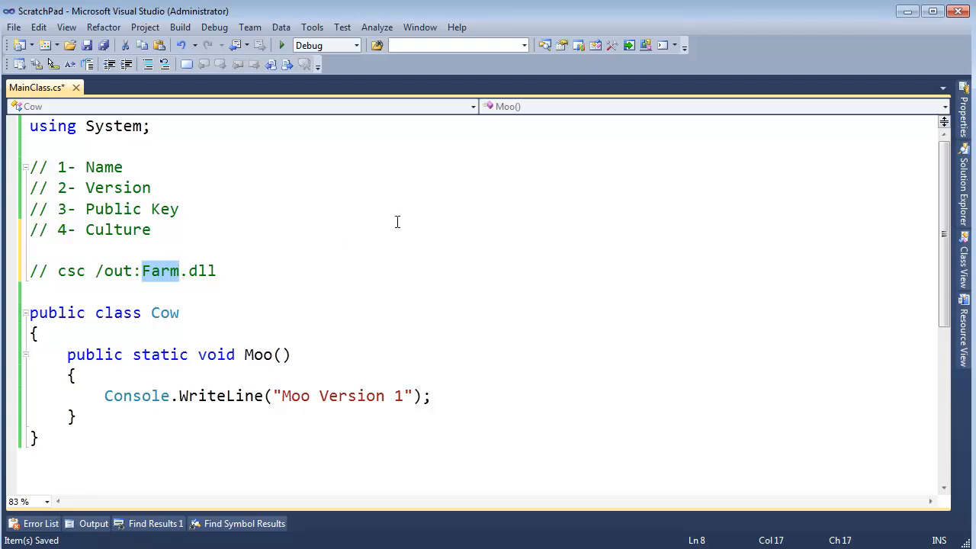
pyautogui.click(293, 271)
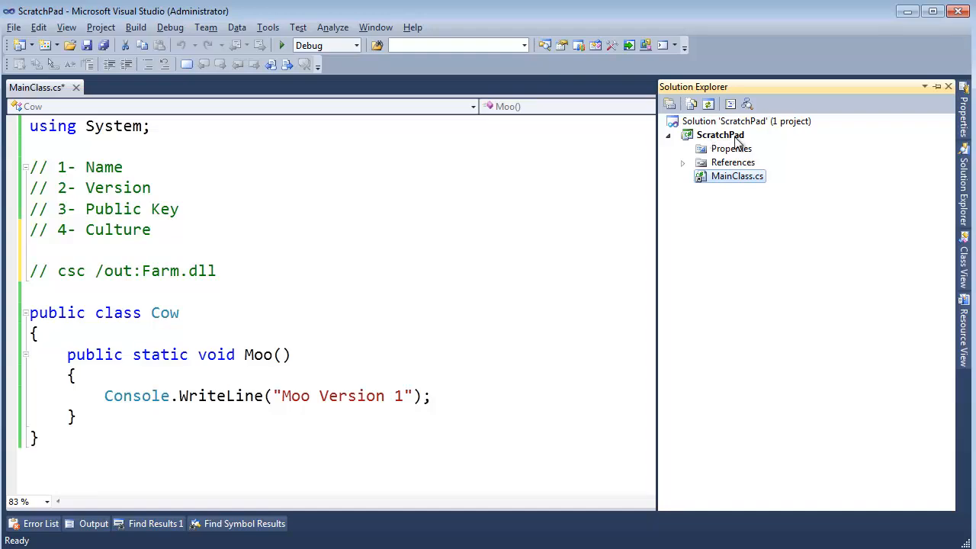
pyautogui.moveTo(844, 193)
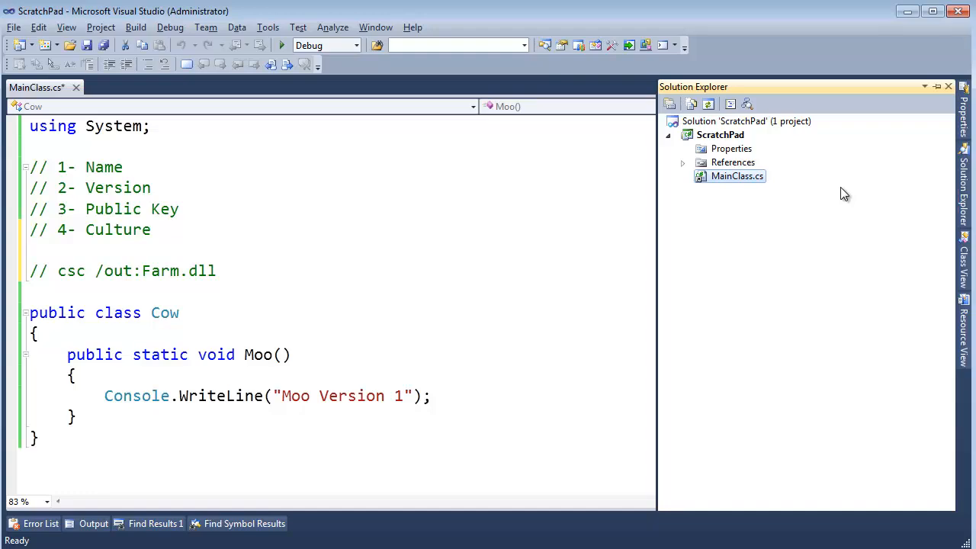
pyautogui.moveTo(807, 171)
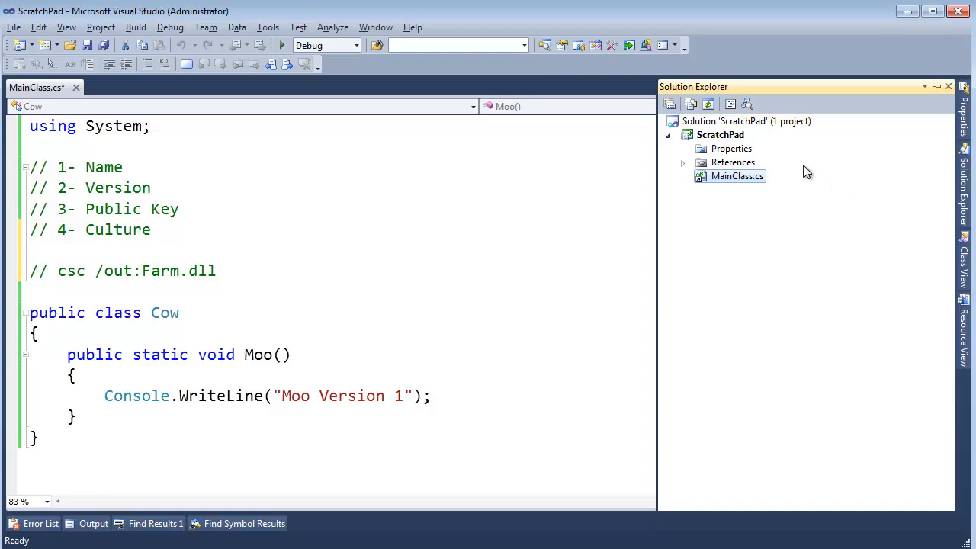
pyautogui.moveTo(732, 144)
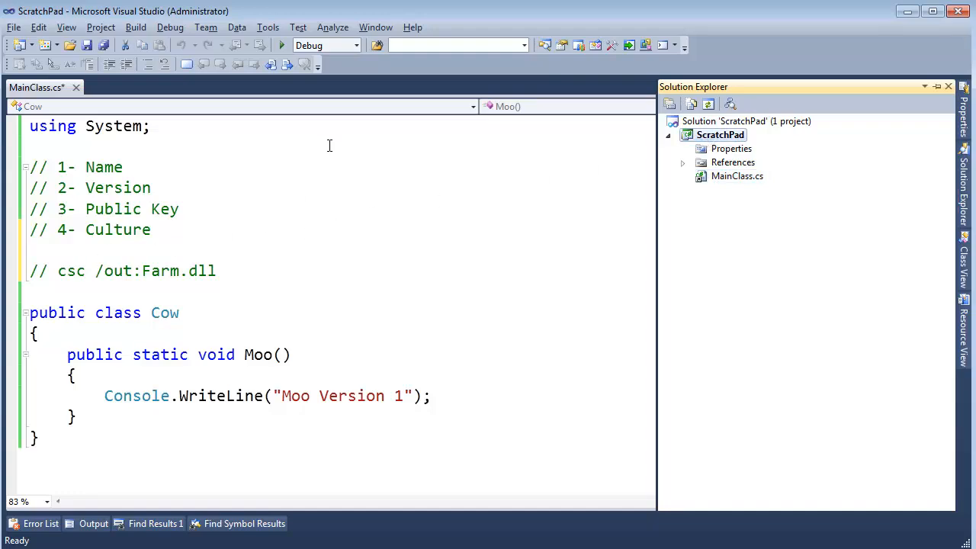
pyautogui.doubleClick(71, 271)
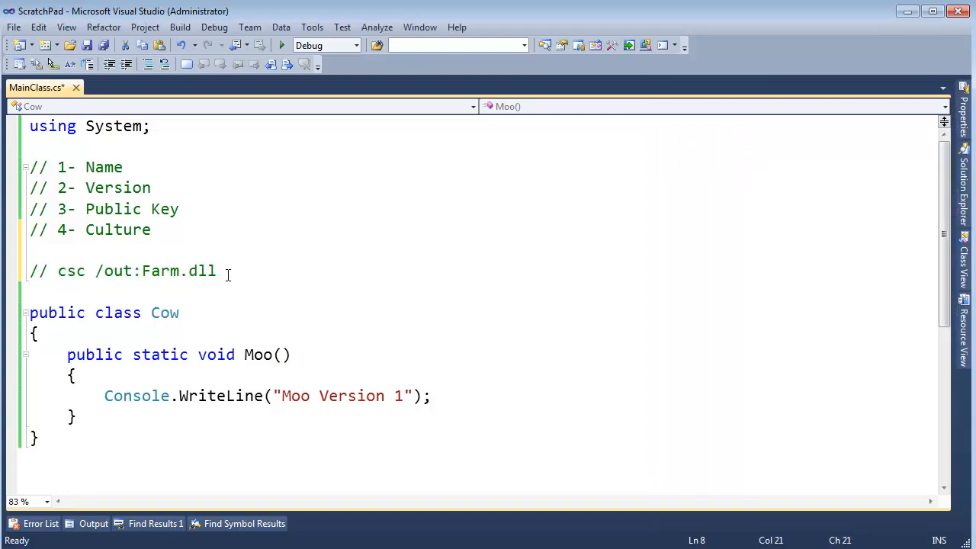
pyautogui.click(964, 89)
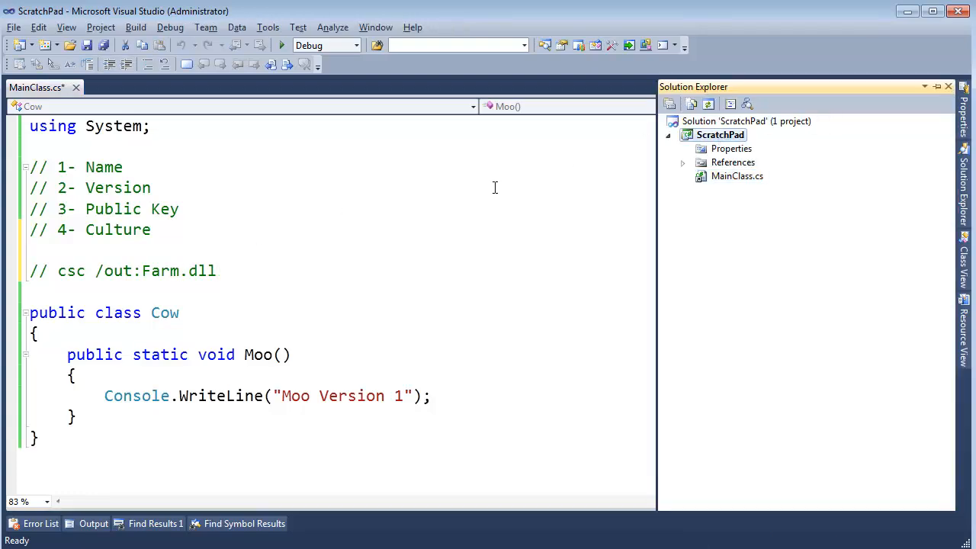
pyautogui.doubleClick(104, 166)
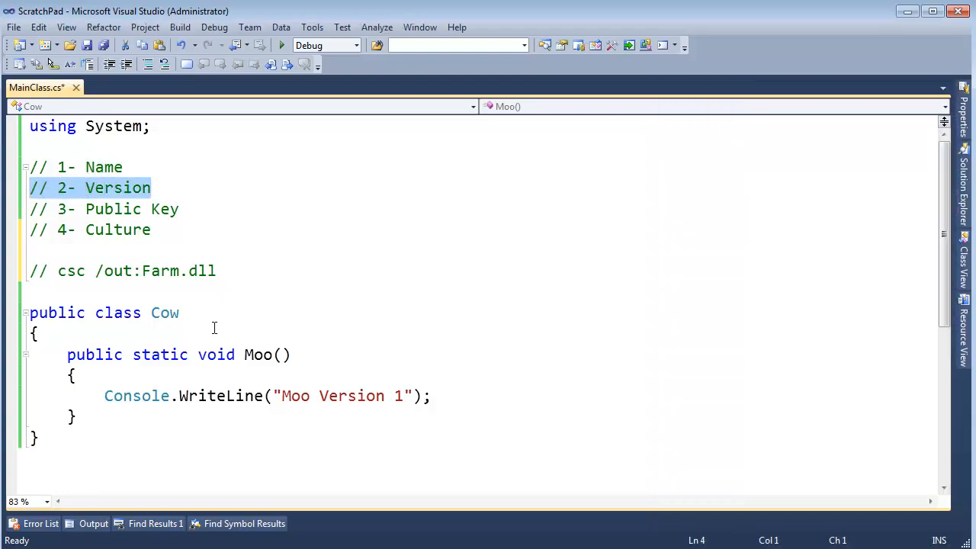
# Write [assembly: AssemblyVersion( below the using lines and import System.Reflection.
pyautogui.click(284, 396)
pyautogui.write('[')
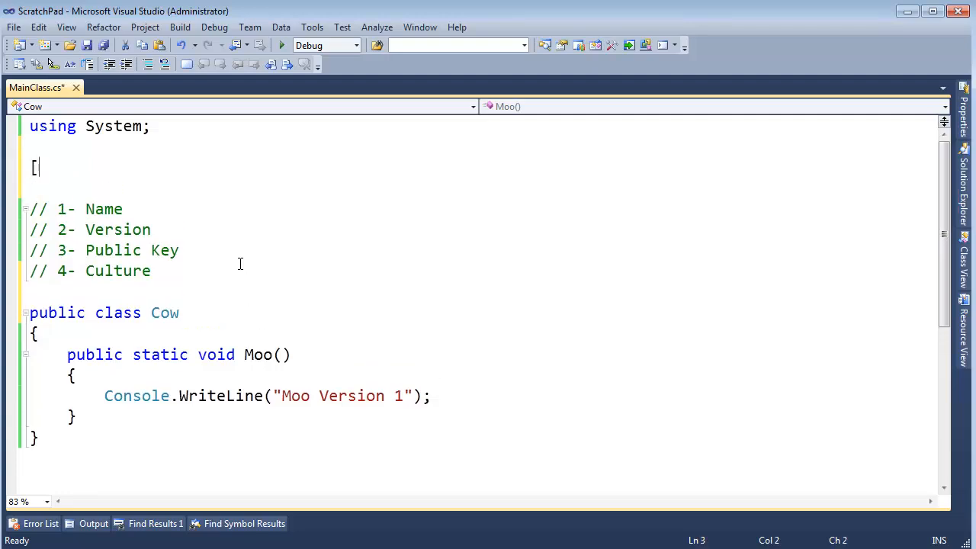
pyautogui.write('assembly')
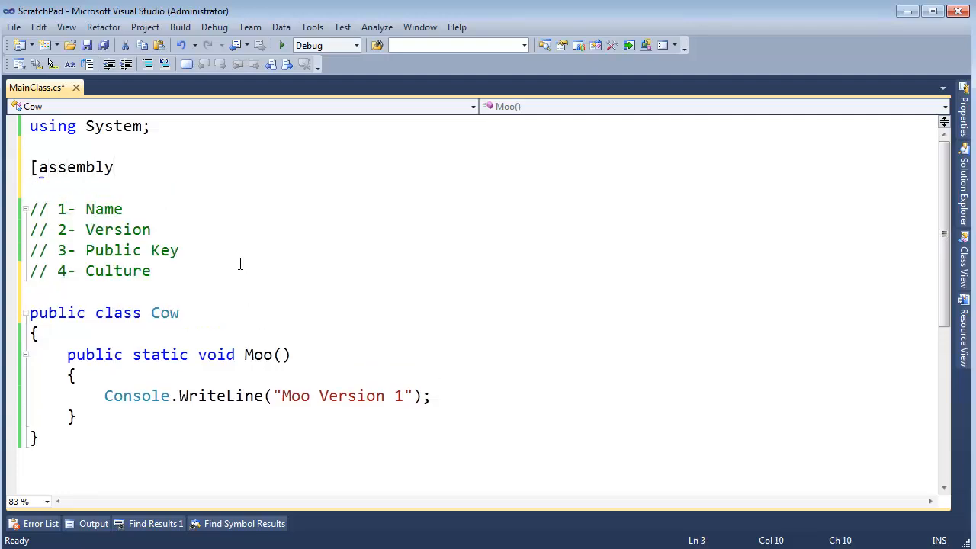
pyautogui.write(':')
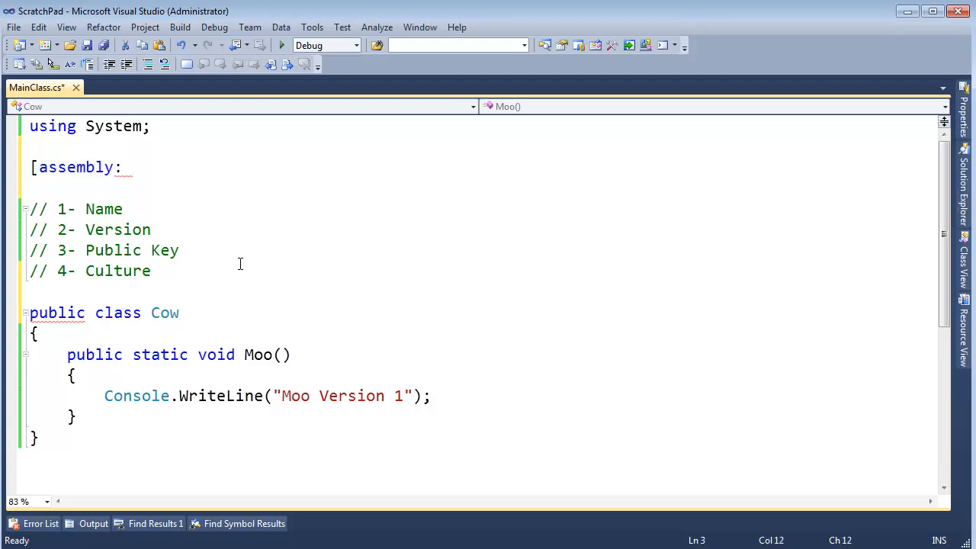
pyautogui.write('AssemblyV')
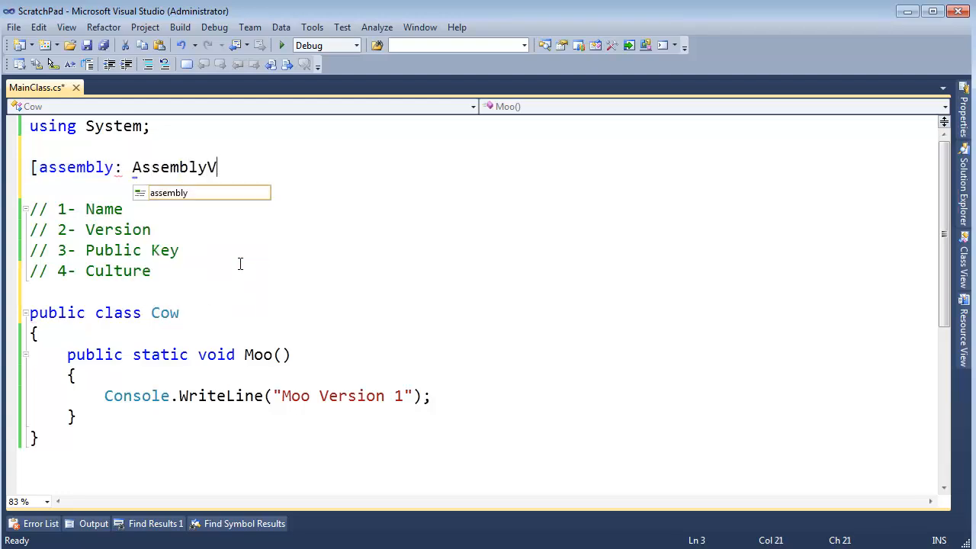
pyautogui.write('ersion')
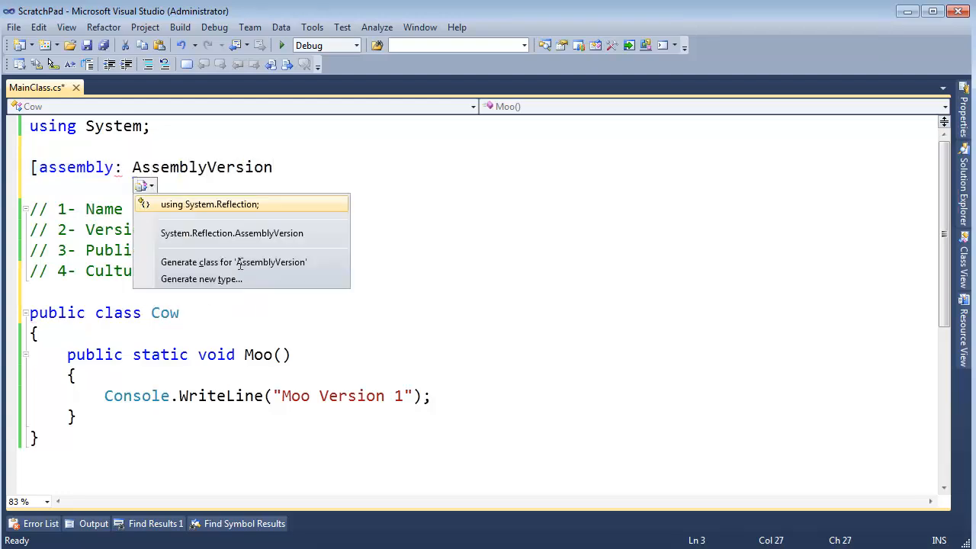
pyautogui.click(210, 203)
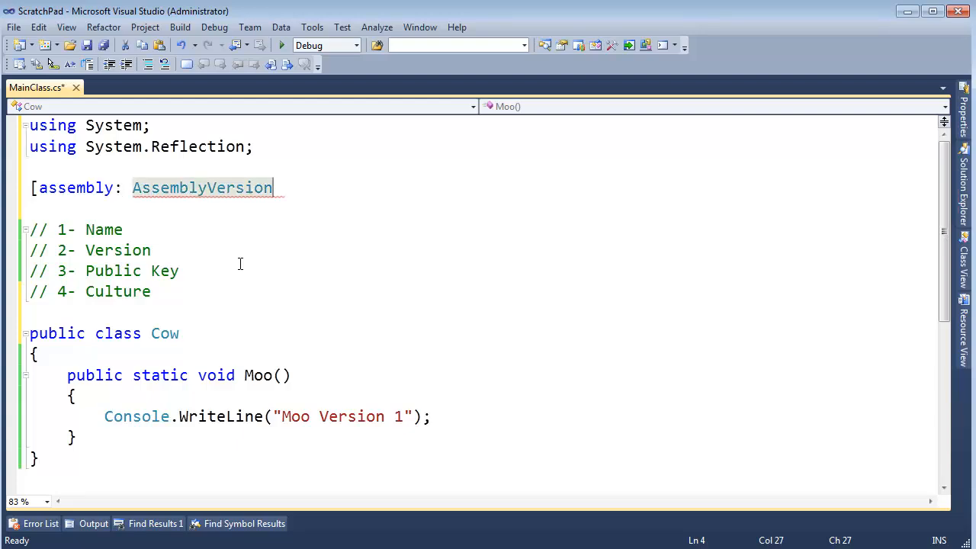
pyautogui.write('(')
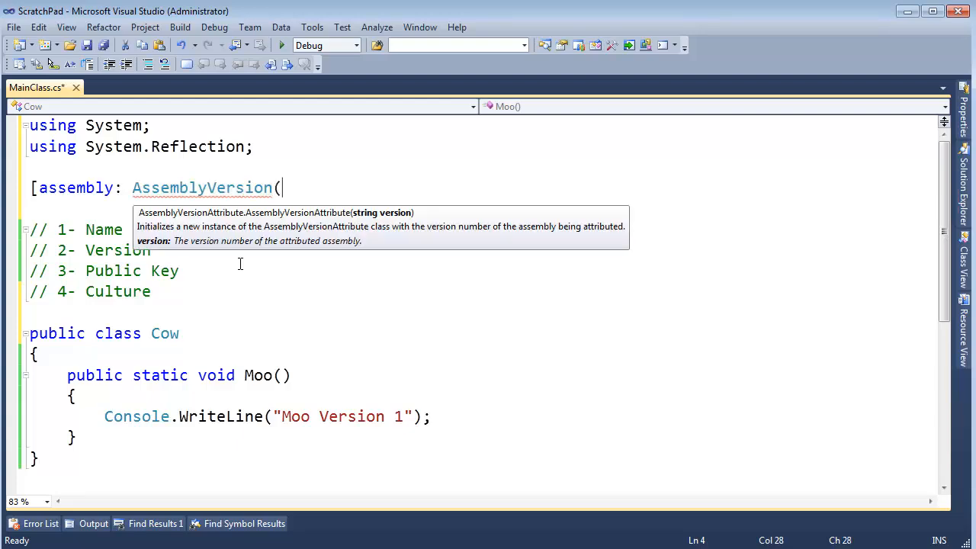
# Complete the attribute as AssemblyVersion("1.0.0.0")] and save MainClass.cs.
pyautogui.write('"')
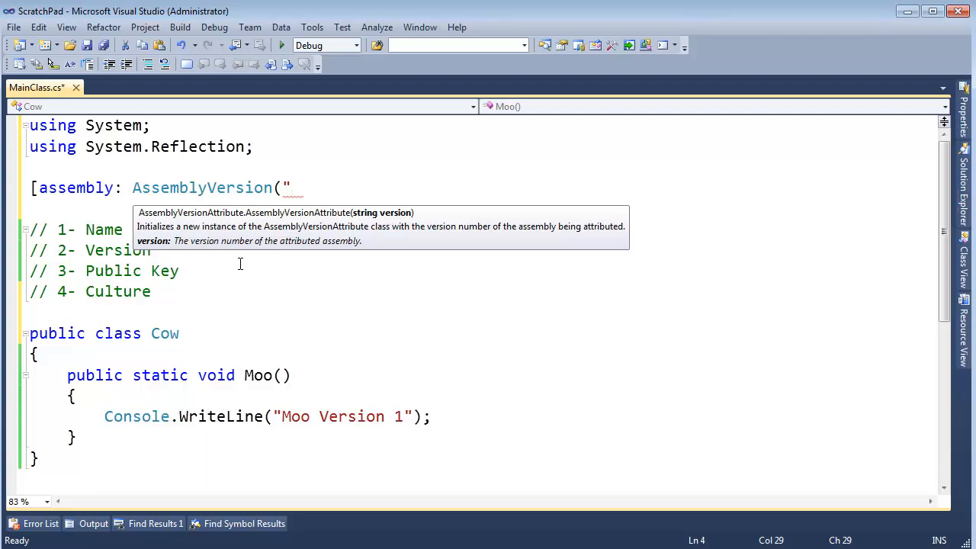
pyautogui.write('1.')
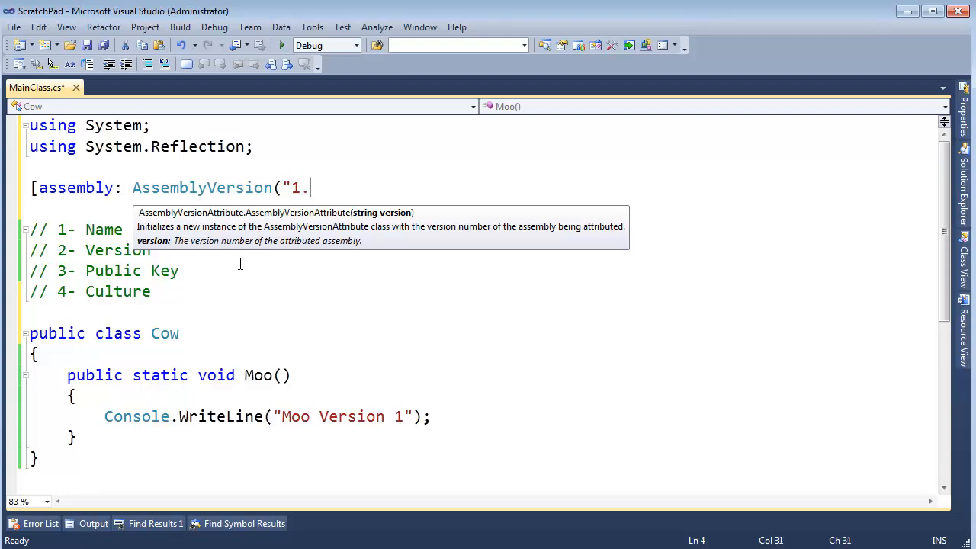
pyautogui.write('0.0.0")]')
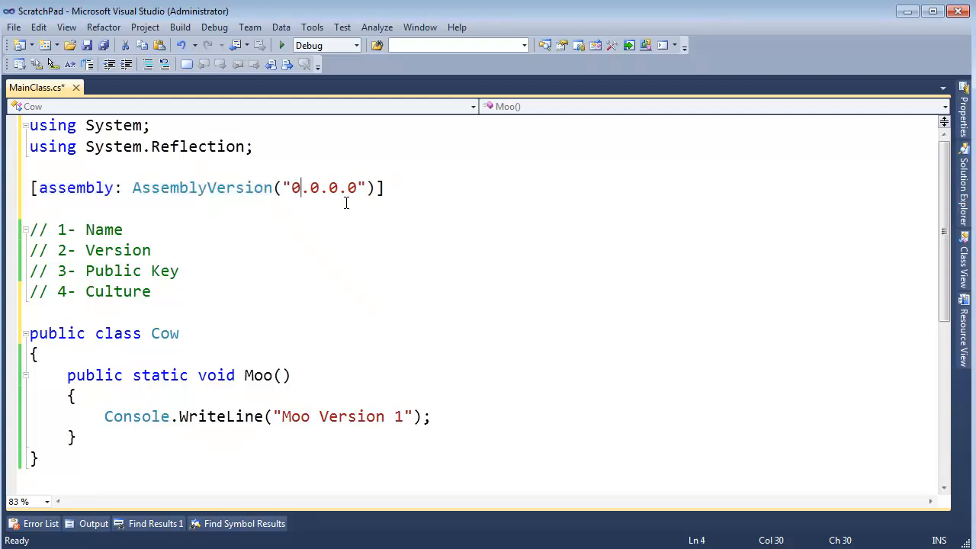
pyautogui.write('1')
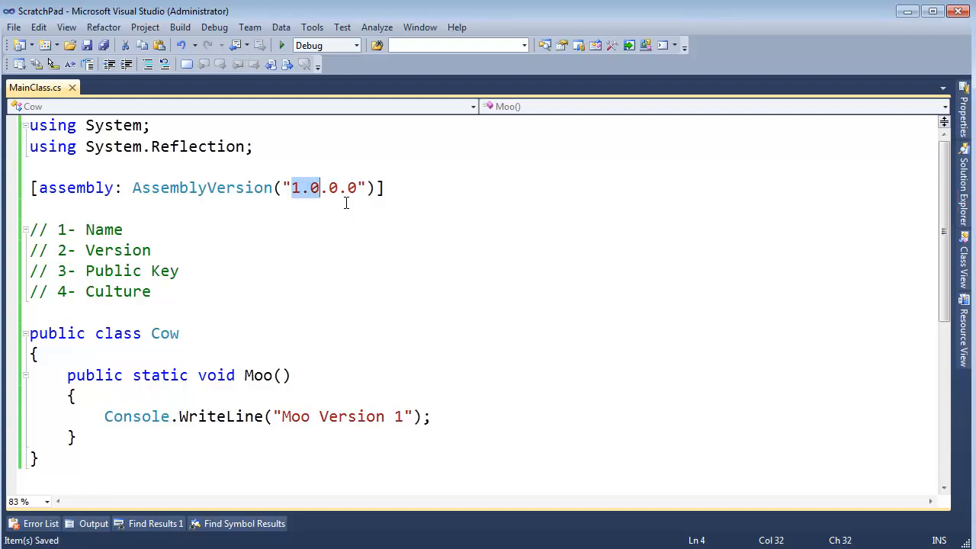
pyautogui.click(31, 146)
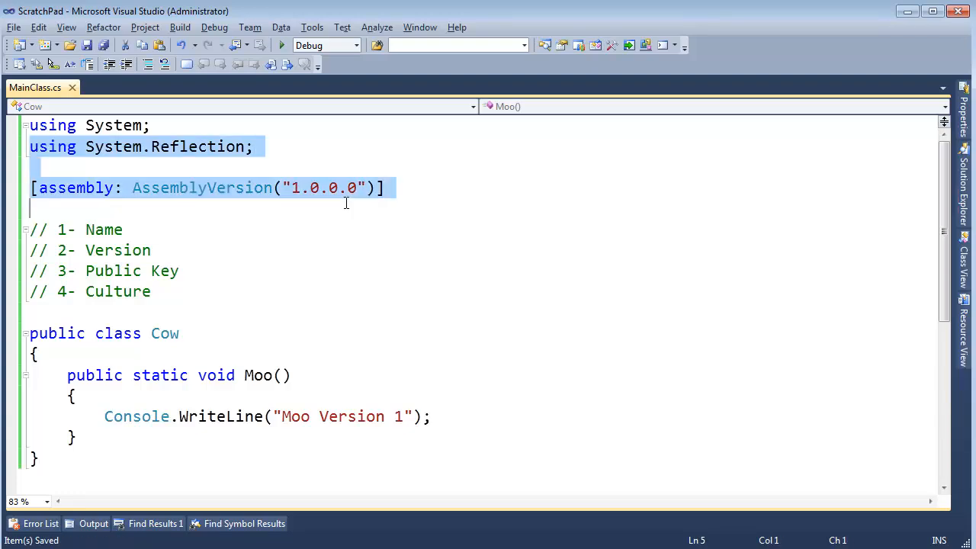
# Show the ScratchPad project properties and its Assembly Information dialog from Solution Explorer.
pyautogui.click(965, 86)
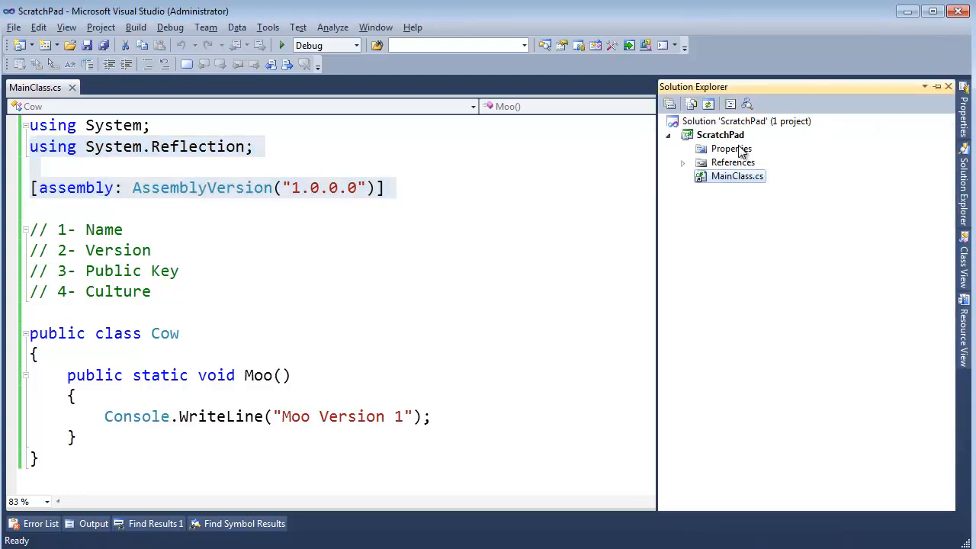
pyautogui.rightClick(720, 134)
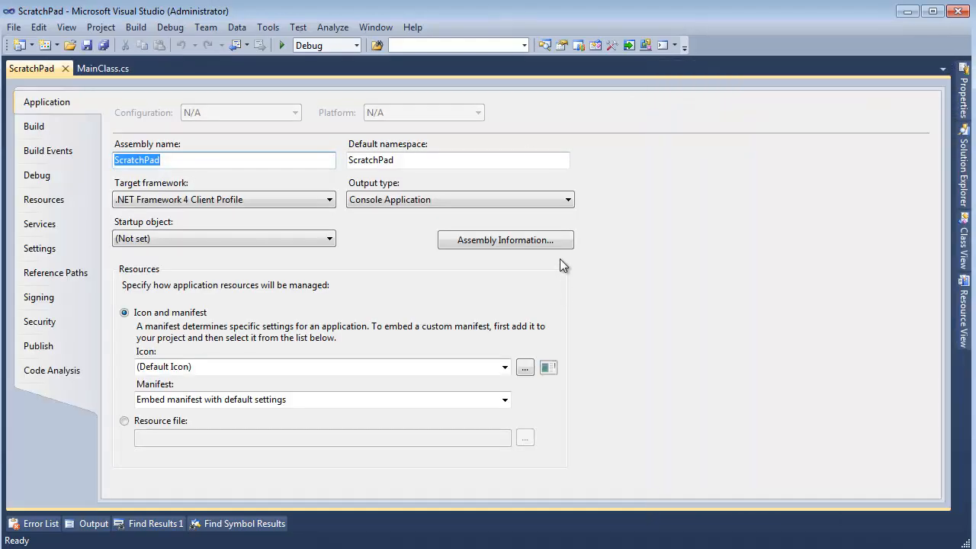
pyautogui.click(505, 240)
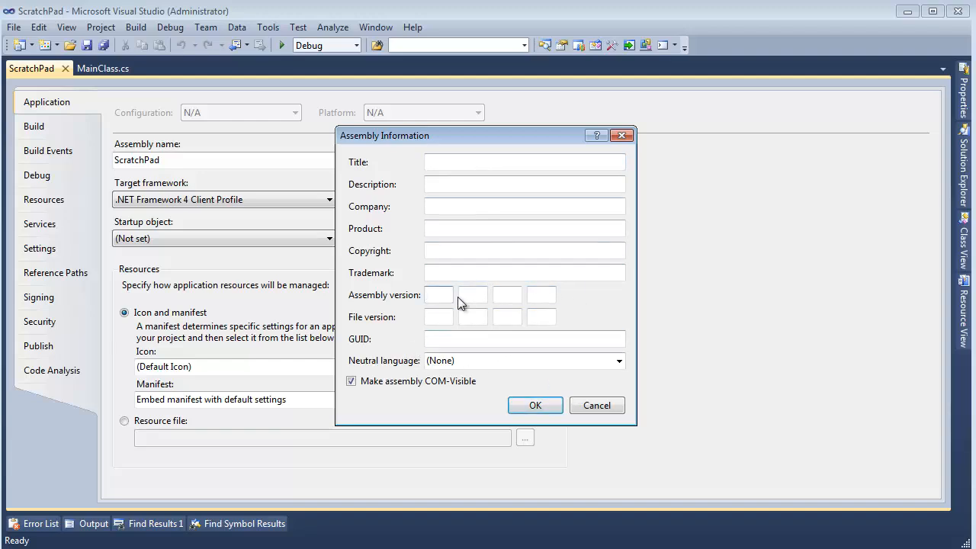
# Enter 3 as the major assembly version number in the Assembly Information dialog.
pyautogui.write('3')
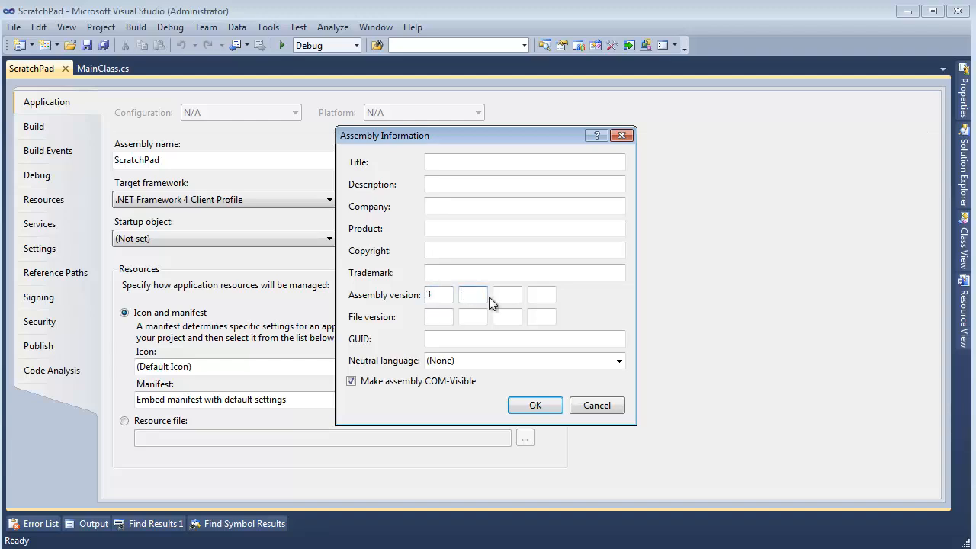
pyautogui.click(535, 405)
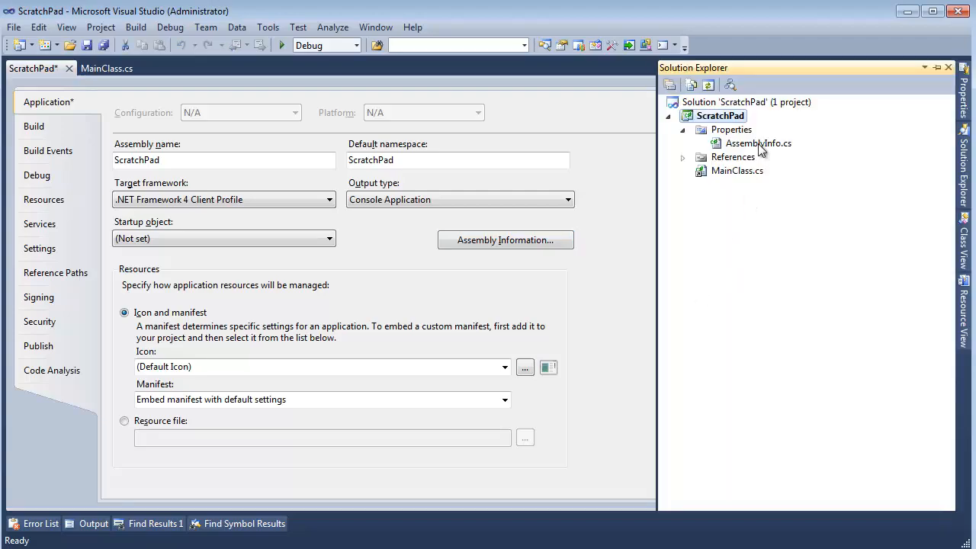
# Review AssemblyVersion "3.14" in AssemblyInfo.cs, close it, and return to MainClass.cs.
pyautogui.doubleClick(758, 144)
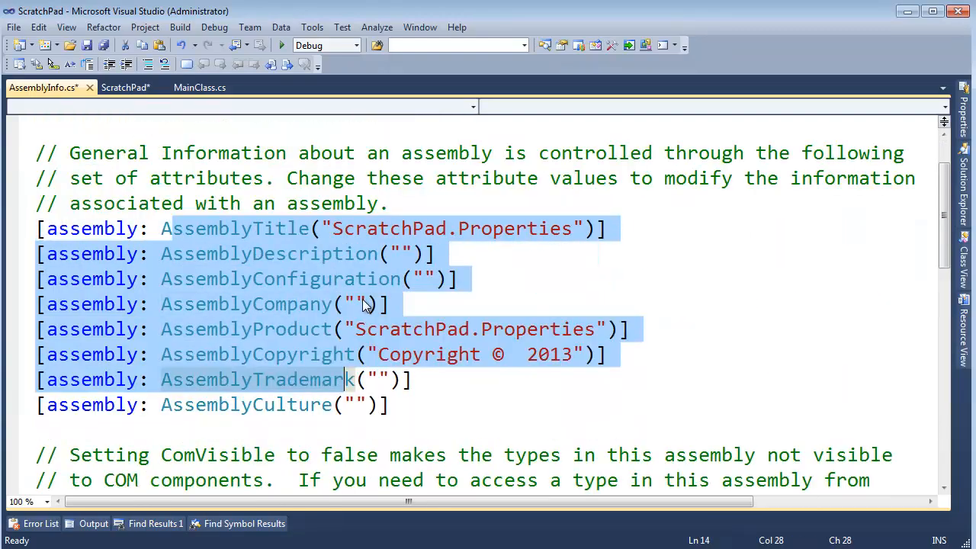
pyautogui.scroll(-3)
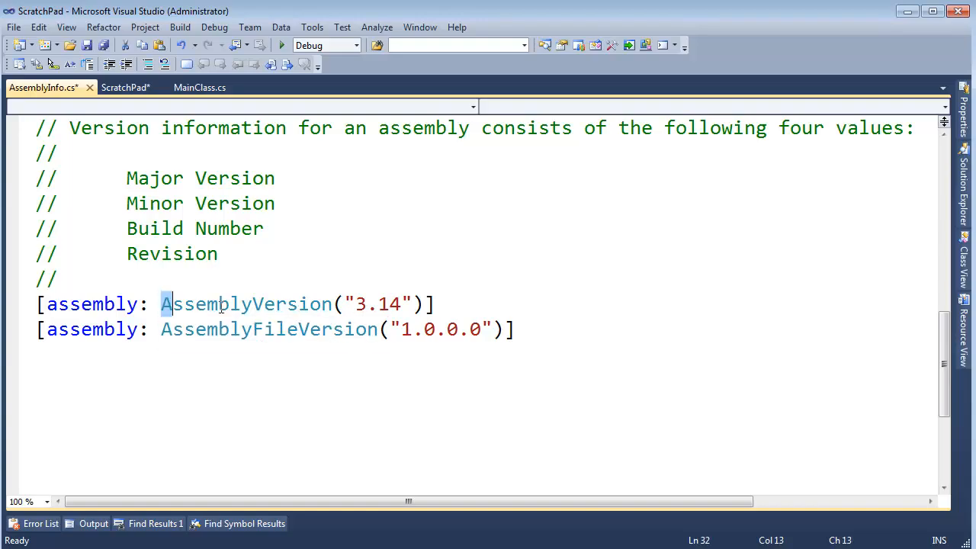
pyautogui.click(334, 304)
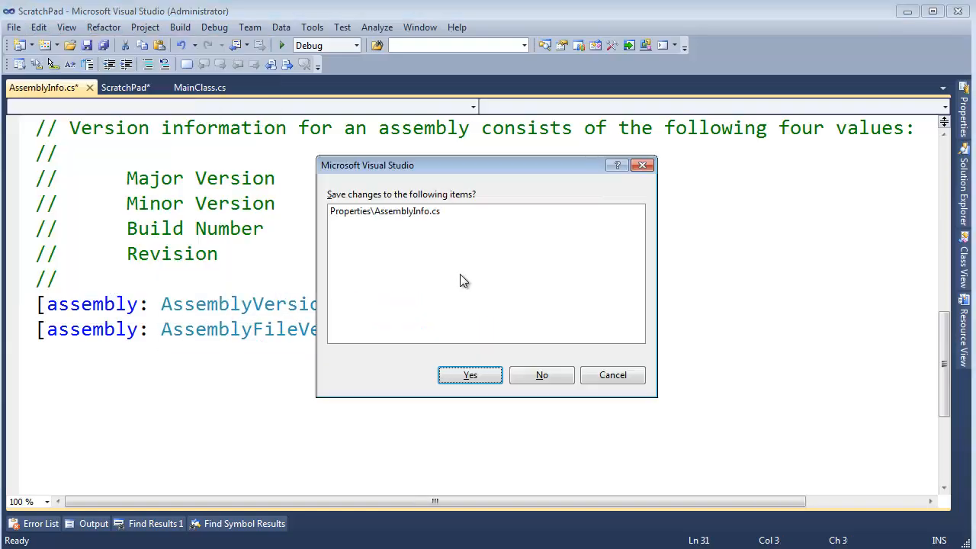
pyautogui.click(542, 375)
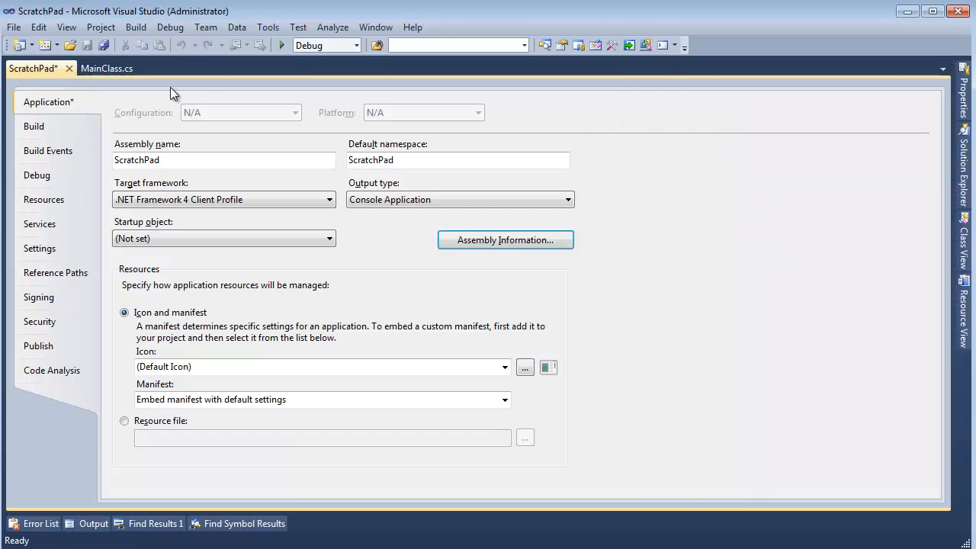
pyautogui.click(107, 68)
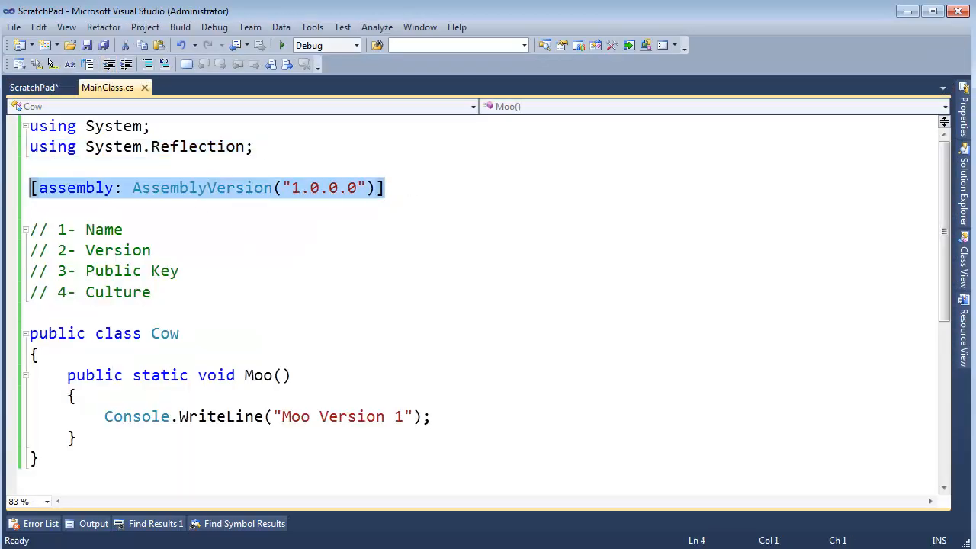
pyautogui.moveTo(136, 98)
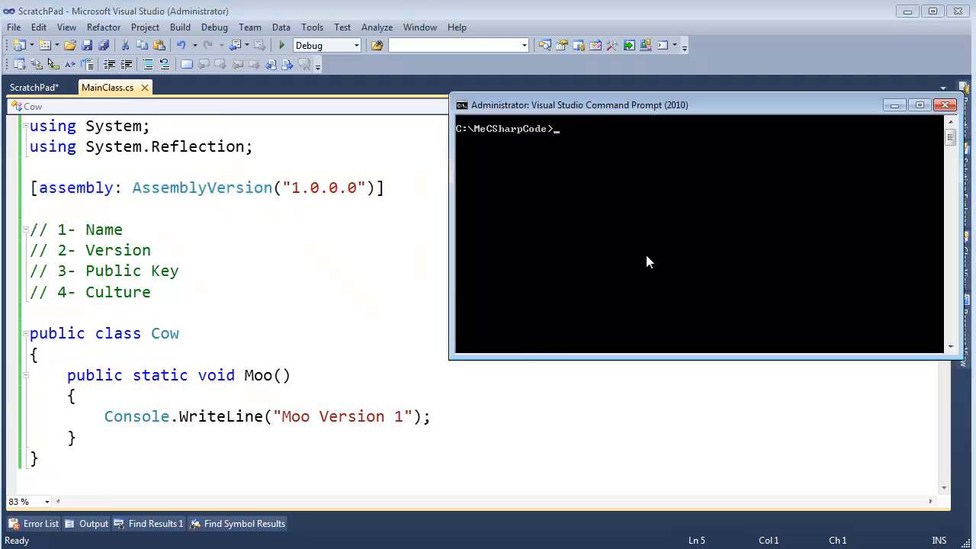
# Run dir, then csc /t:library /out:Farm.dll MainClass.cs to build the Farm.dll library.
pyautogui.write('dir')
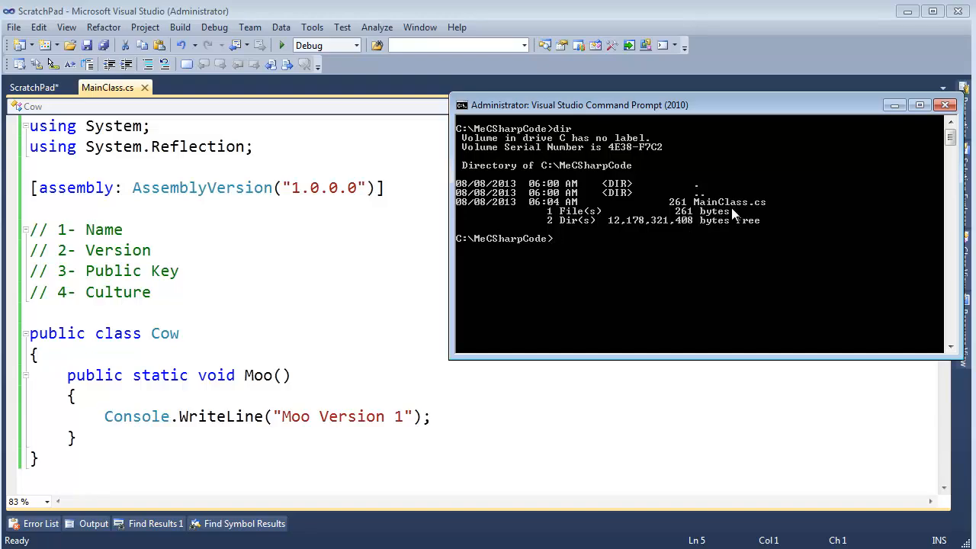
pyautogui.write('csc')
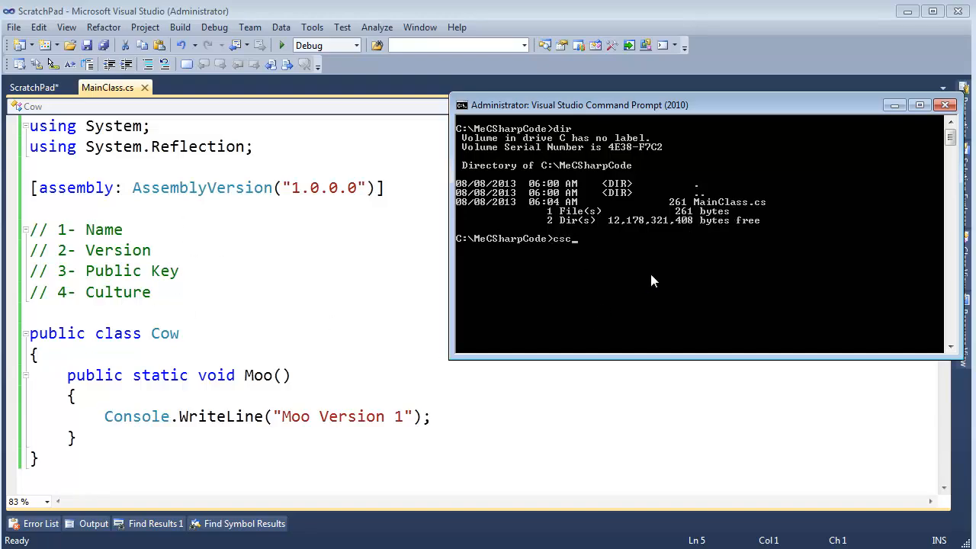
pyautogui.write('/t:library /out:')
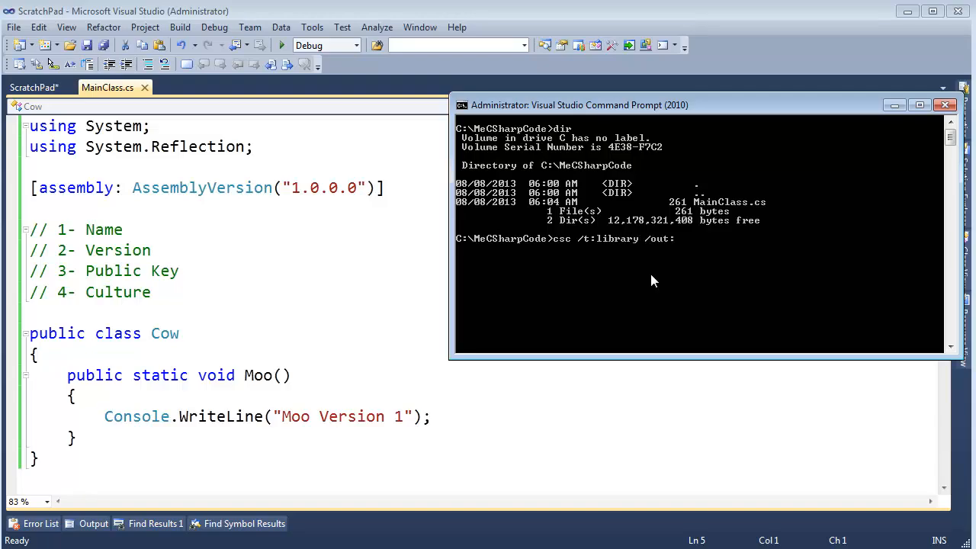
pyautogui.write('Farm.dll')
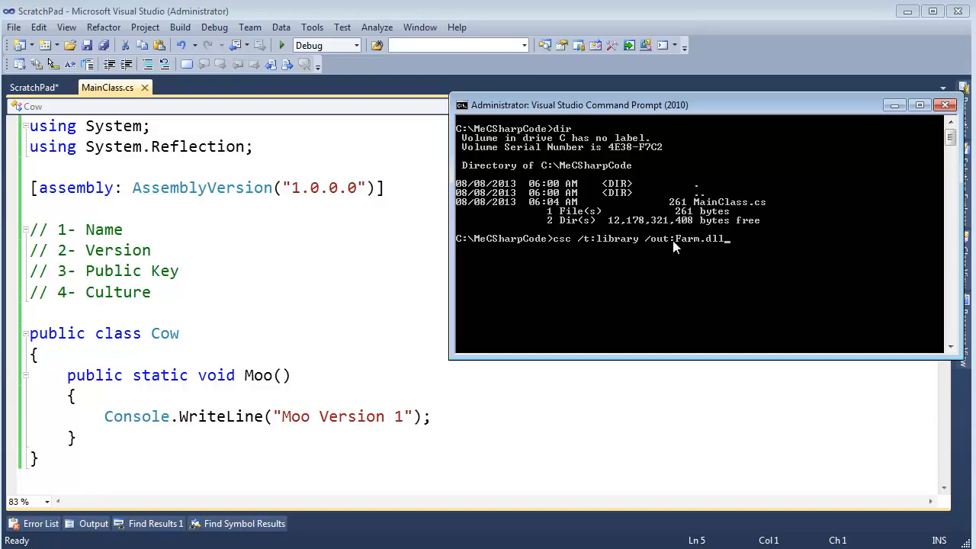
pyautogui.moveTo(757, 249)
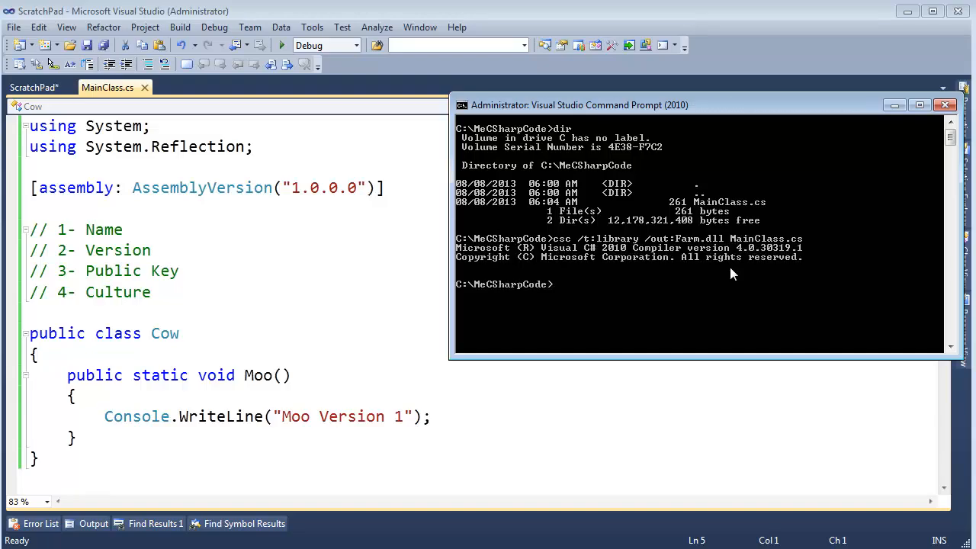
pyautogui.write('di')
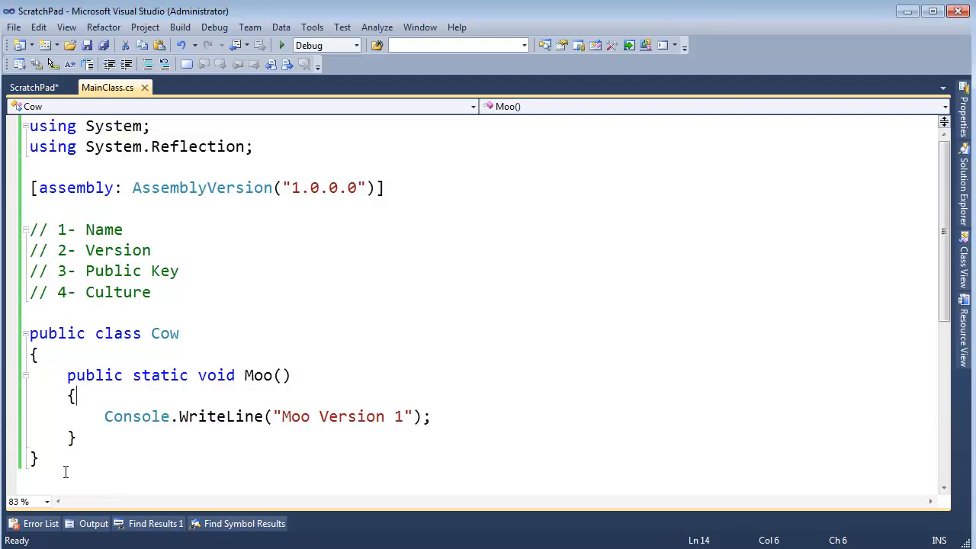
# Comment out the Cow class and declare class MeMainClass with static void Main().
pyautogui.press('ctrl+a')
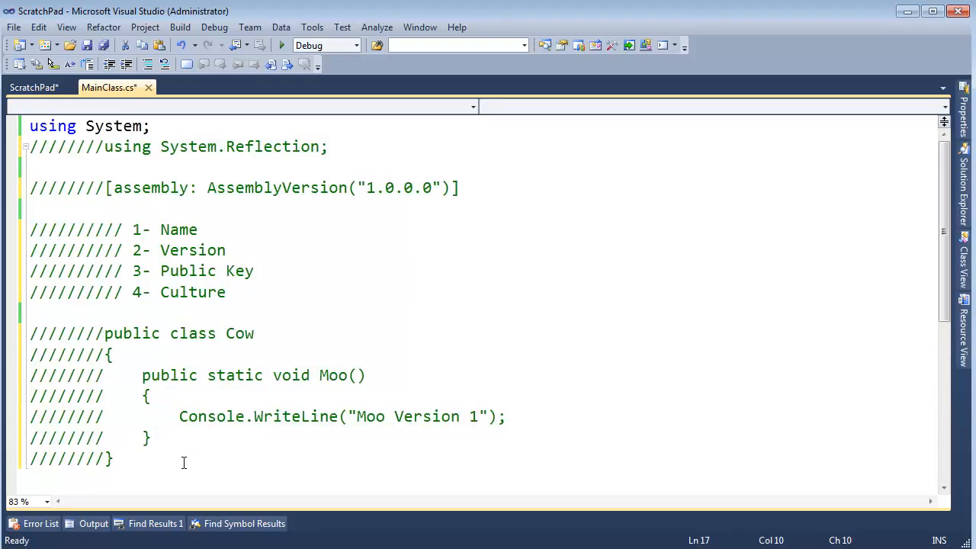
pyautogui.write('class MeMainC')
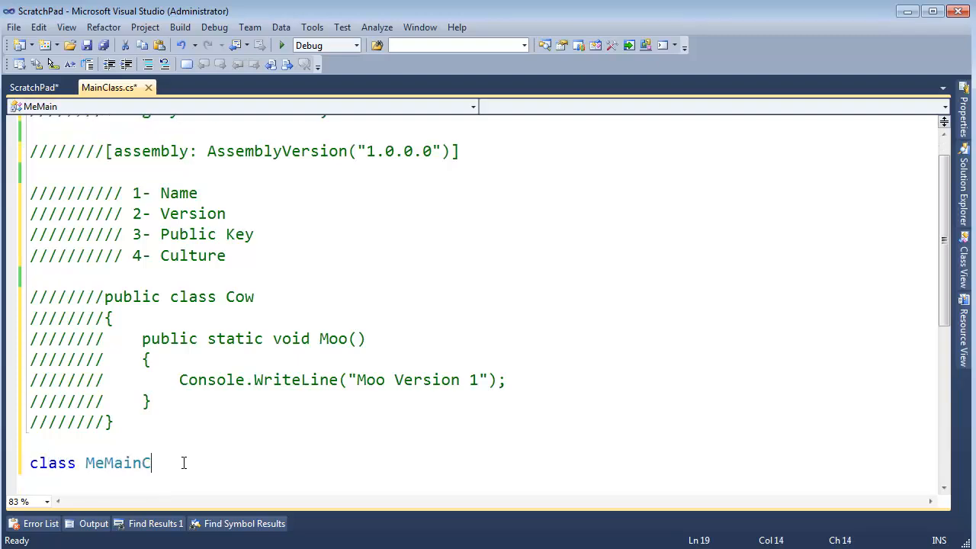
pyautogui.write('lass')
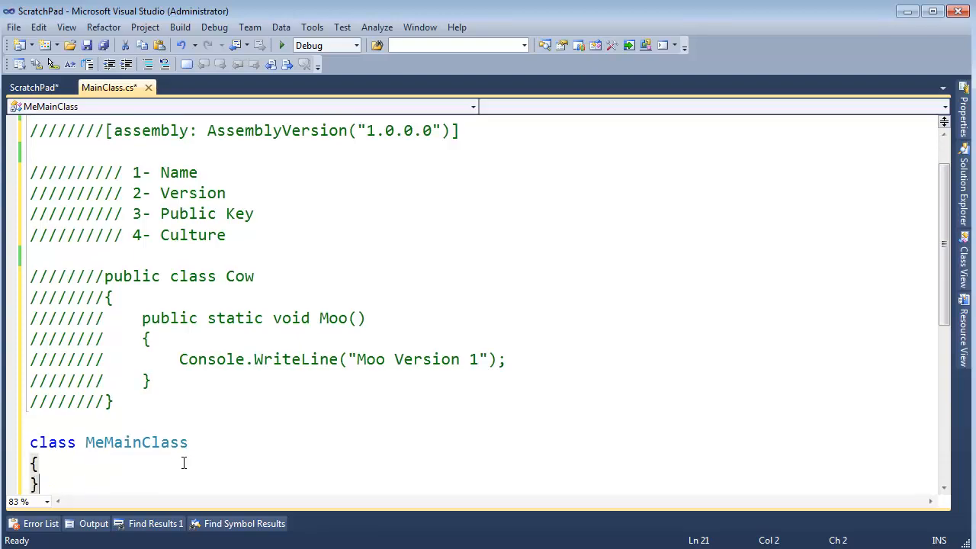
pyautogui.write('static void')
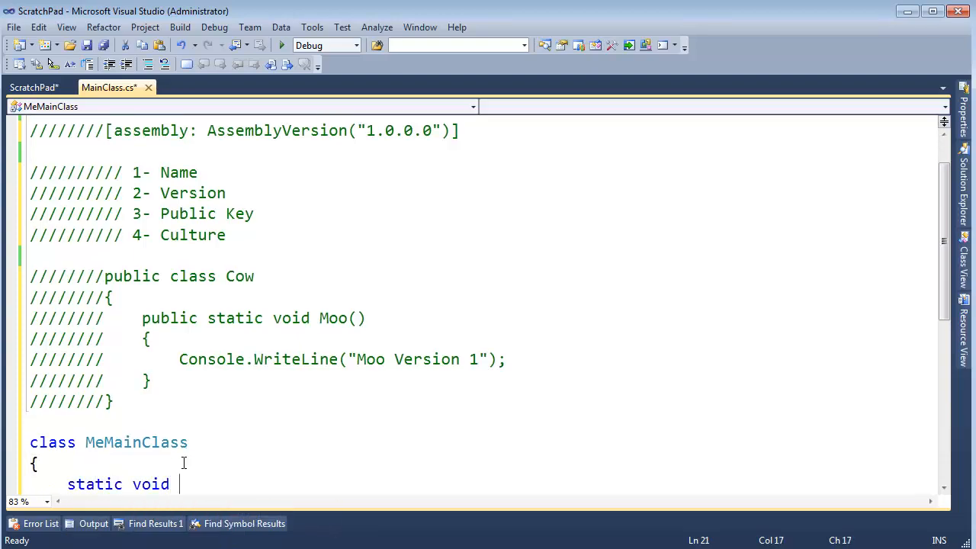
pyautogui.write('Main(')
pyautogui.write('{ }')
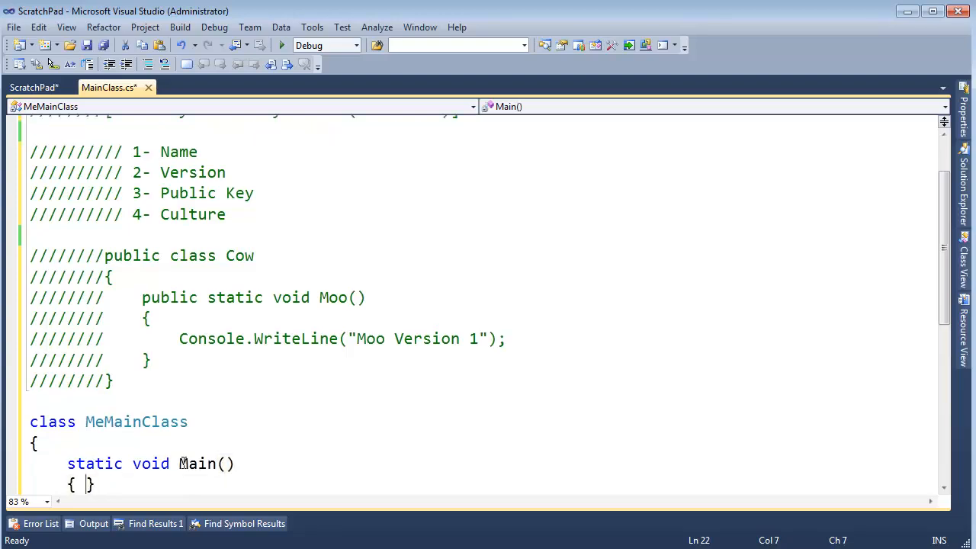
# Call Cow.Moo(); inside Main and save MainClass.cs.
pyautogui.press('enter')
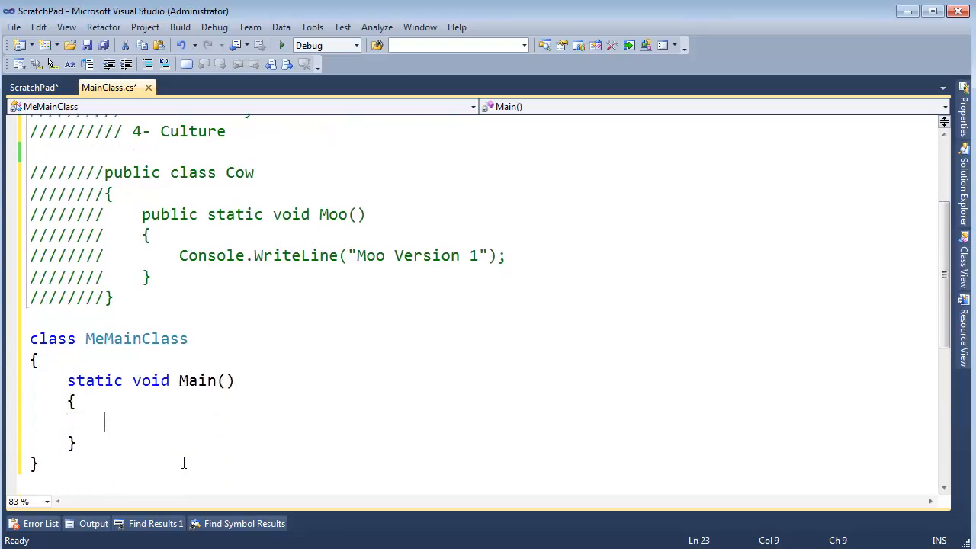
pyautogui.write('Cow.')
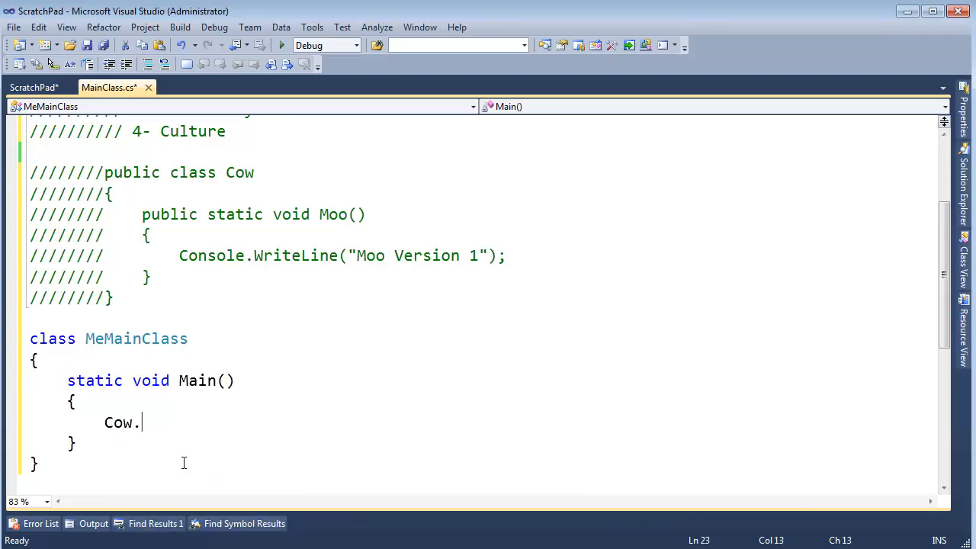
pyautogui.write('Moo();')
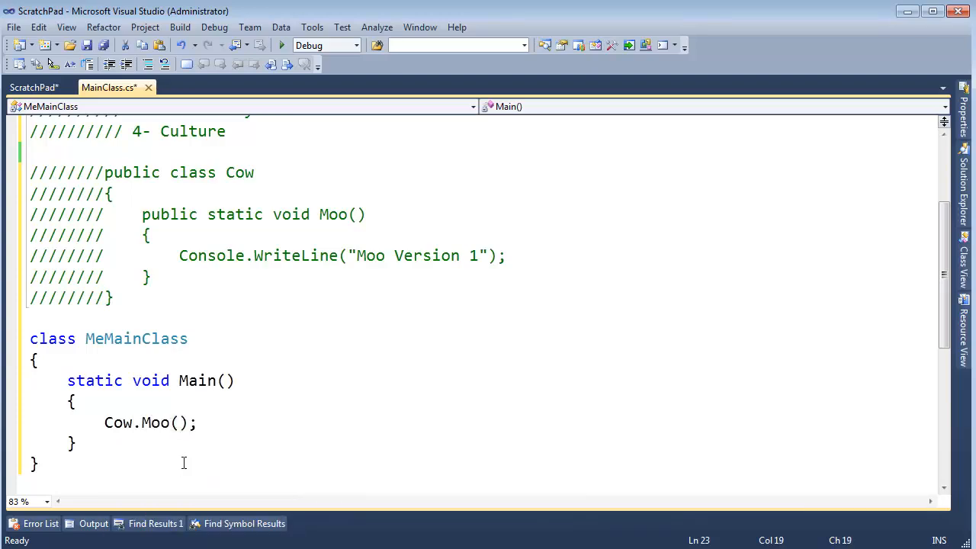
pyautogui.press('ctrl+s')
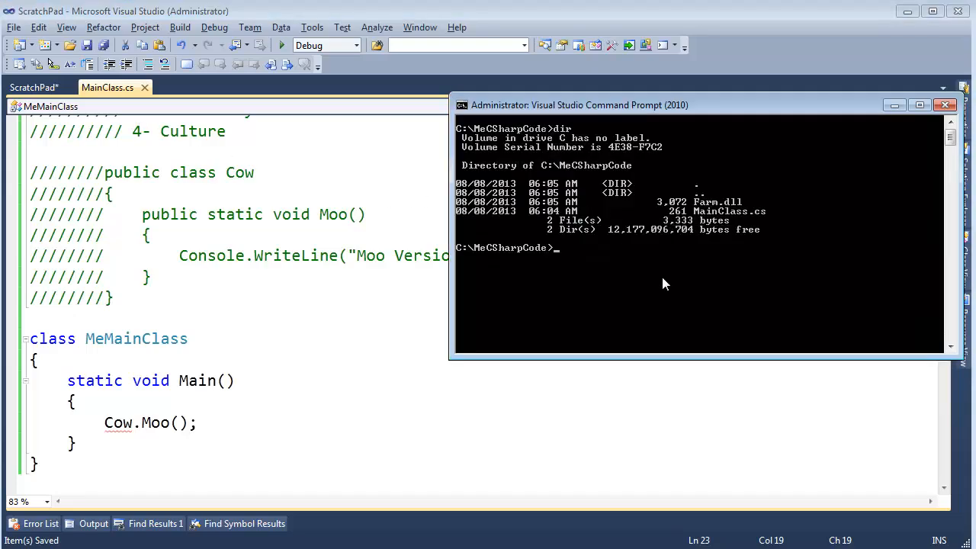
# Compile MainClass.cs against Farm.dll with csc /r:Farm.dll into MainClass.exe.
pyautogui.write('csc /r:')
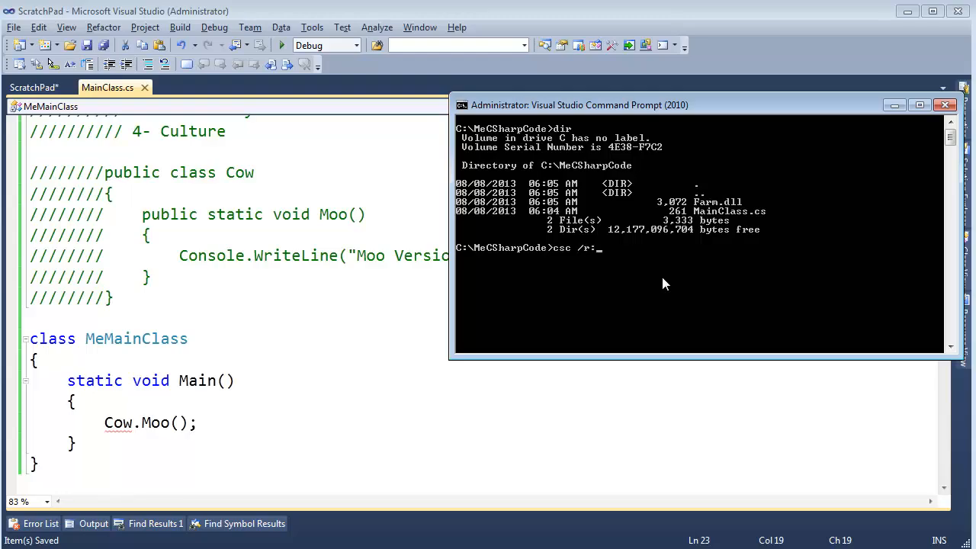
pyautogui.write('Farm.dll')
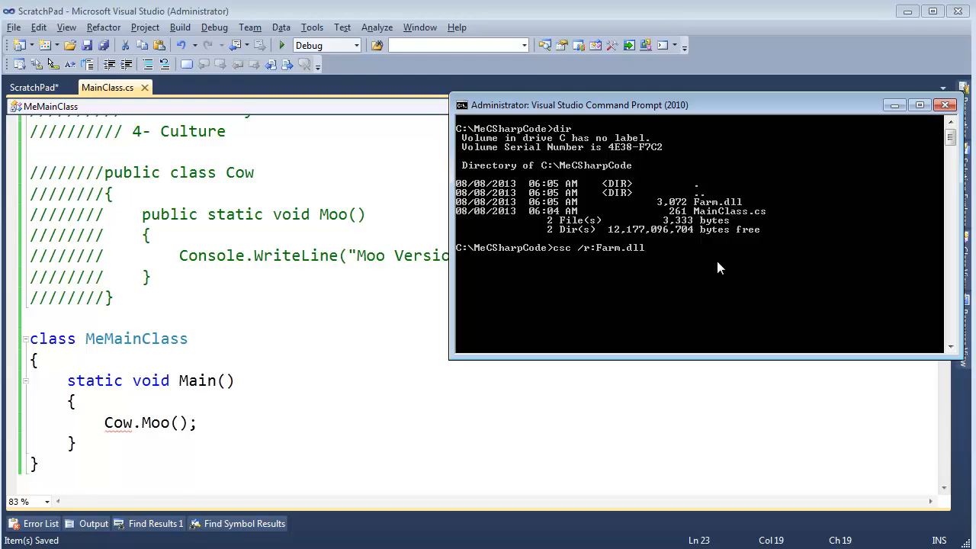
pyautogui.write('main')
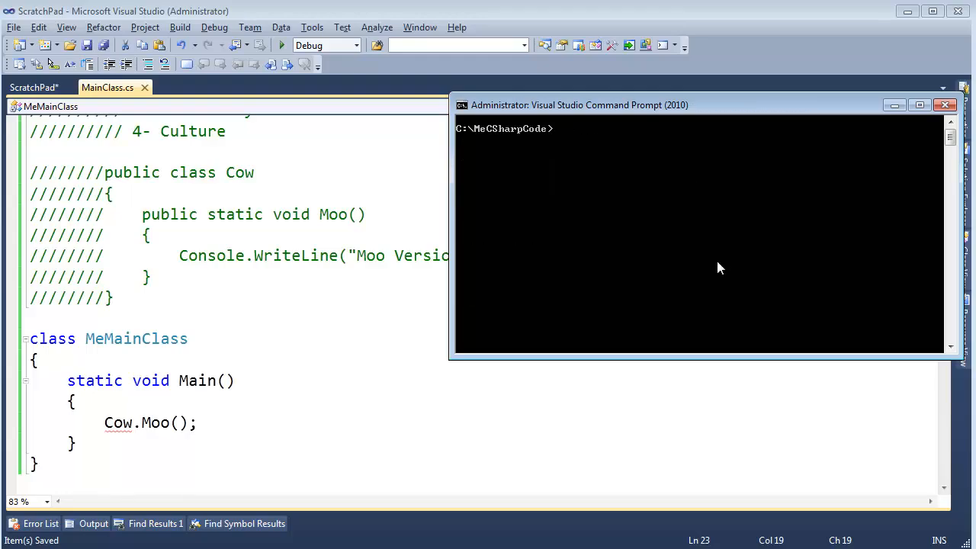
# List the folder to confirm MainClass.exe and run it, printing Moo Version 1.
pyautogui.write('dir')
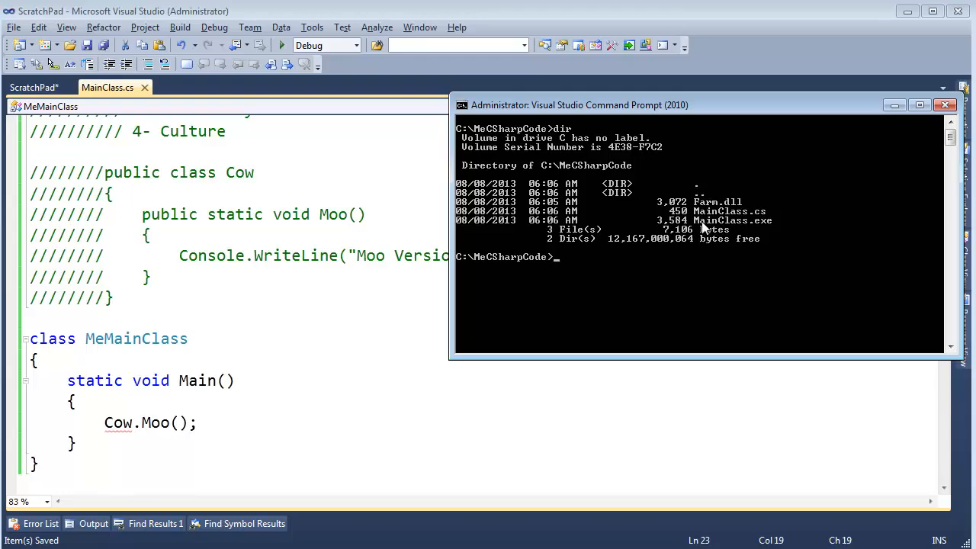
pyautogui.moveTo(741, 228)
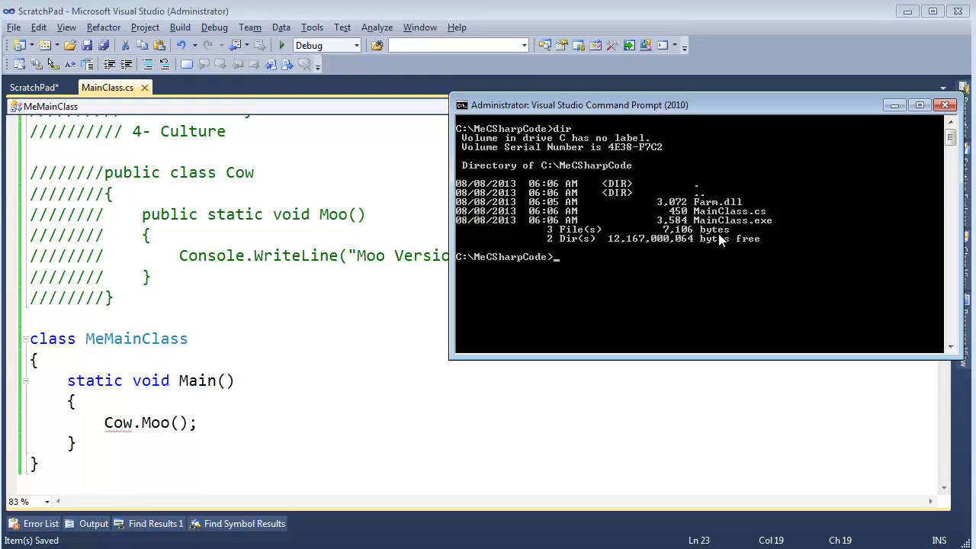
pyautogui.write('ou')
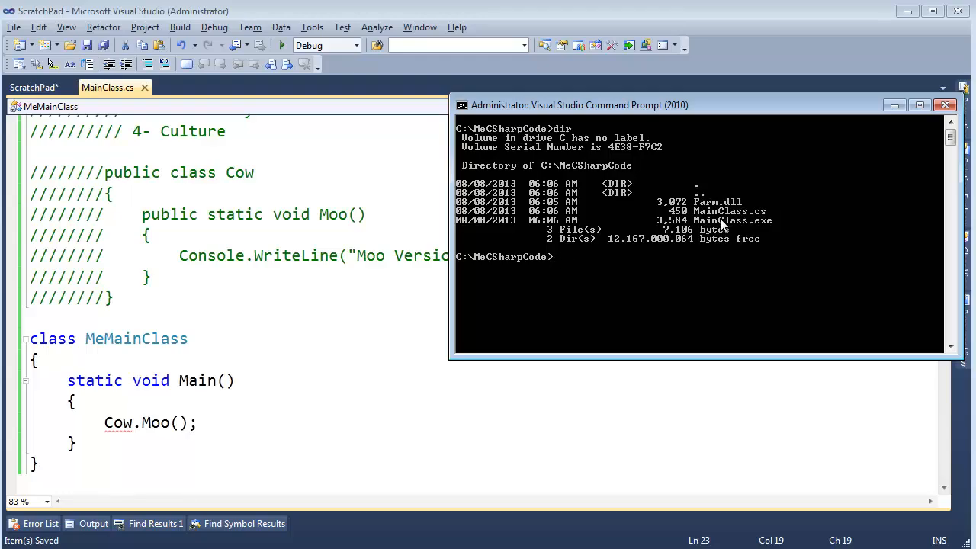
pyautogui.moveTo(84, 145)
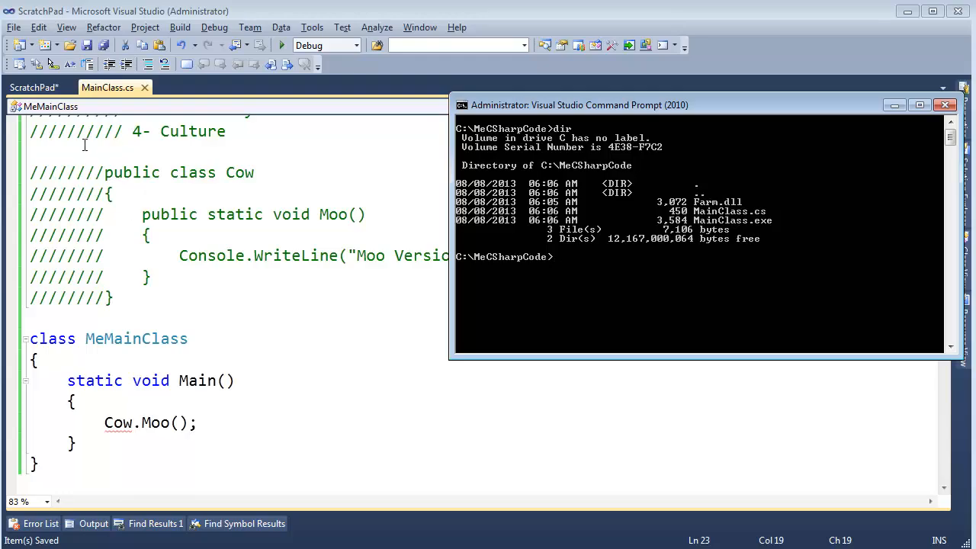
pyautogui.write('mainc')
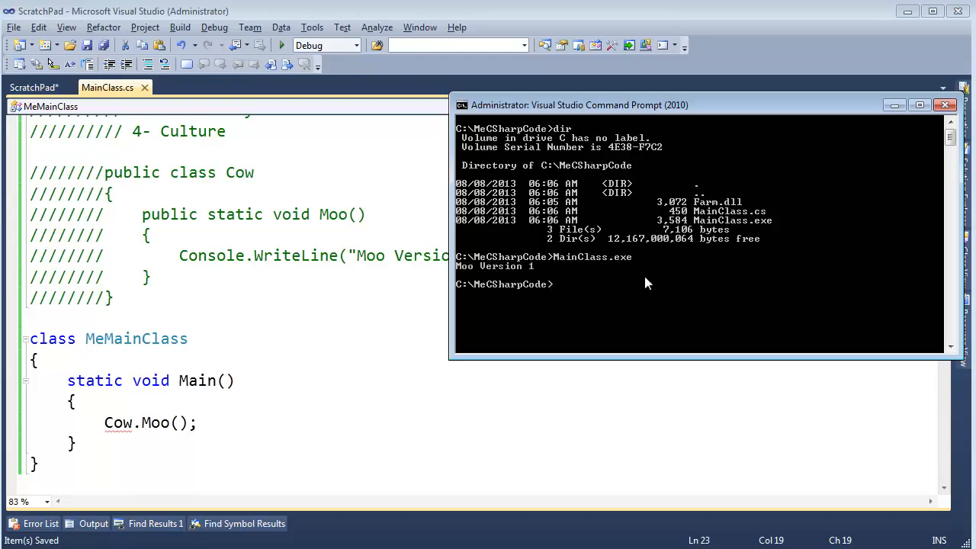
pyautogui.moveTo(515, 277)
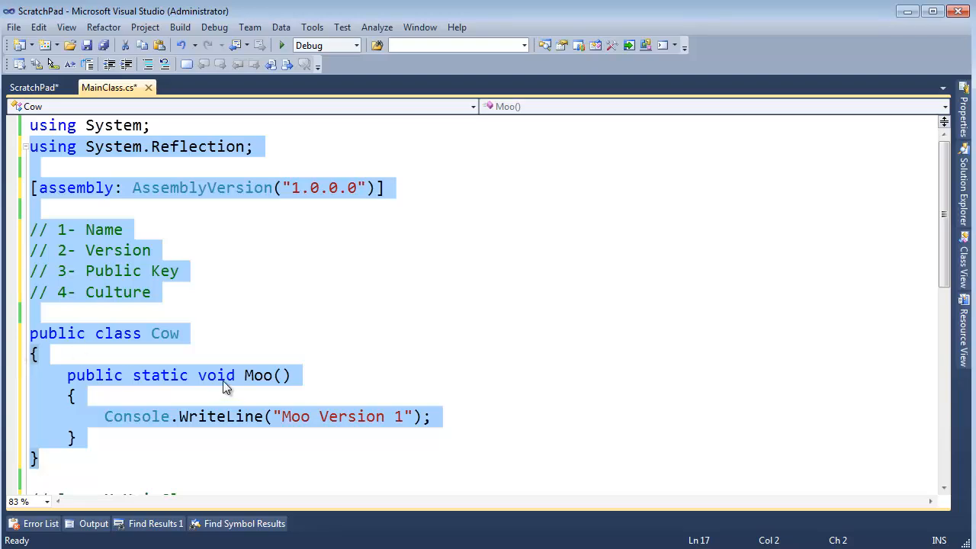
# Change the Moo message to "Moo Version 2" and AssemblyVersion to "2.0.0.0", then save.
pyautogui.click(402, 417)
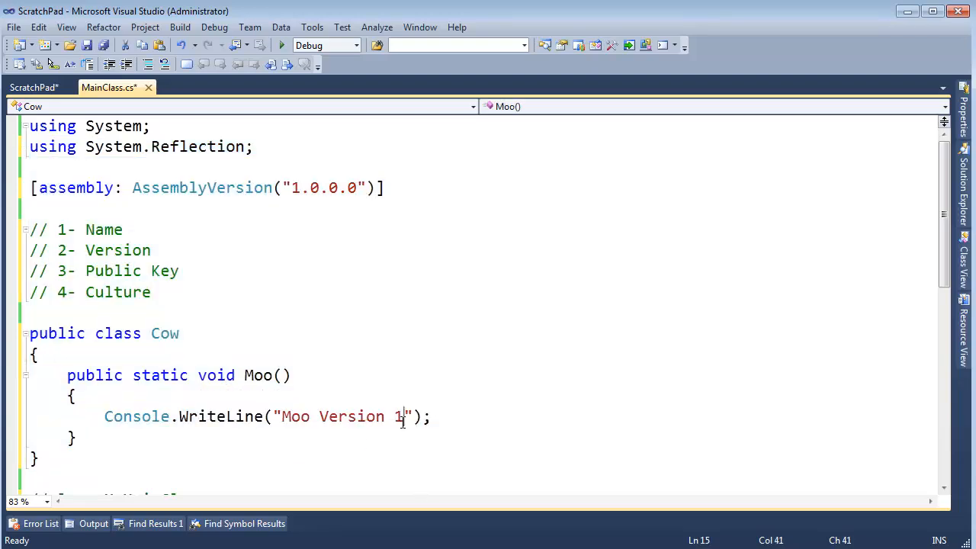
pyautogui.write('2')
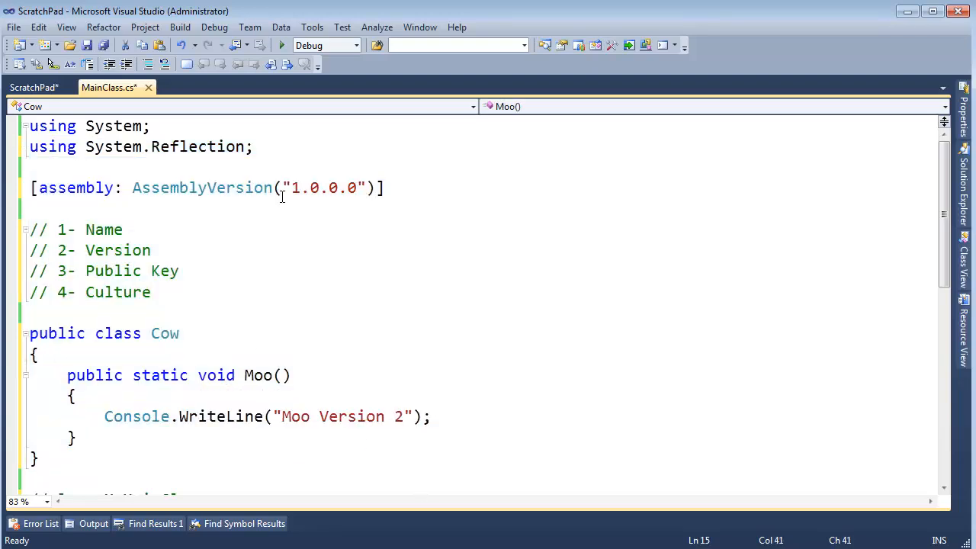
pyautogui.write('2')
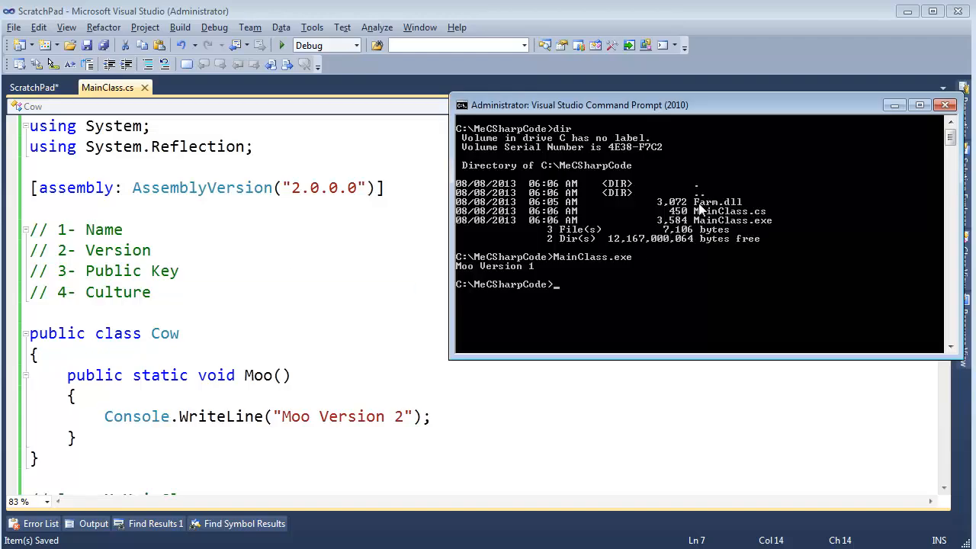
pyautogui.moveTo(737, 208)
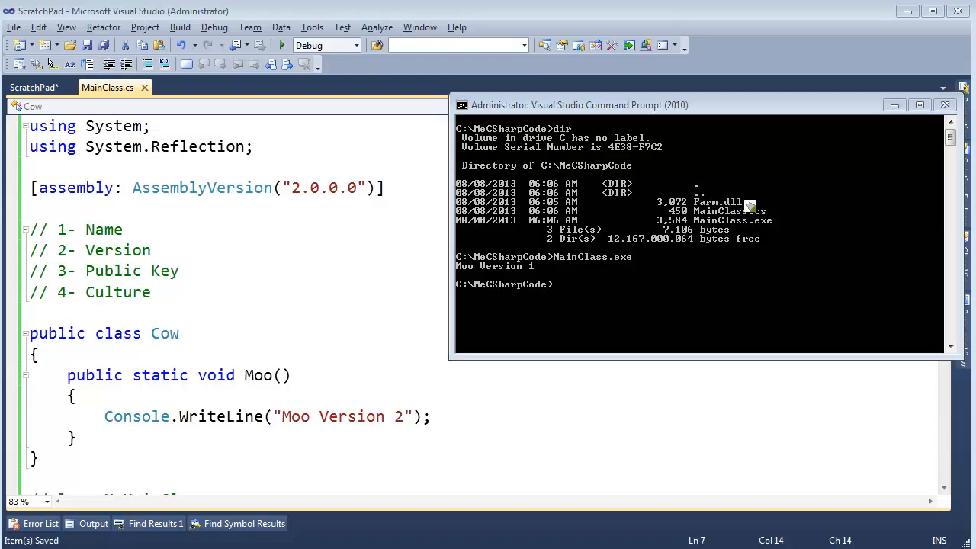
pyautogui.moveTo(751, 213)
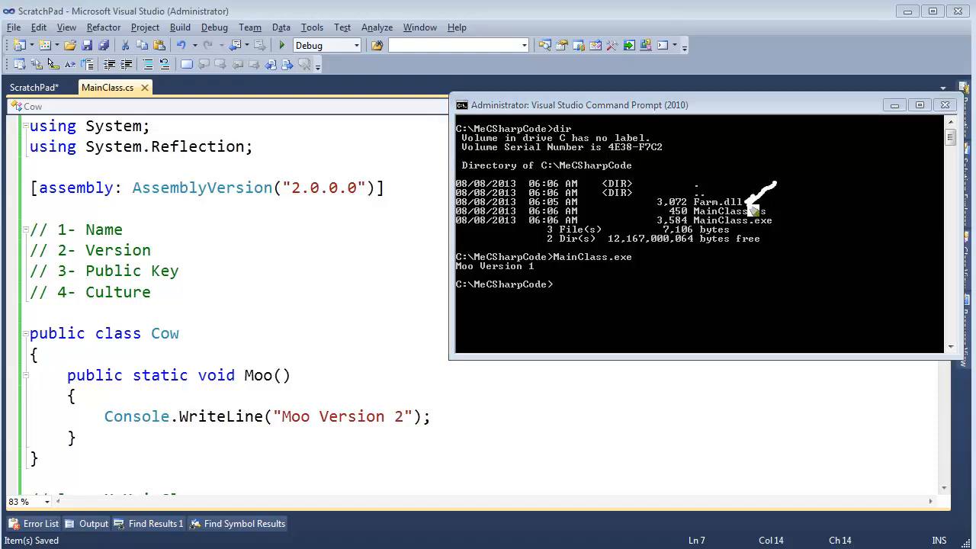
pyautogui.moveTo(801, 190)
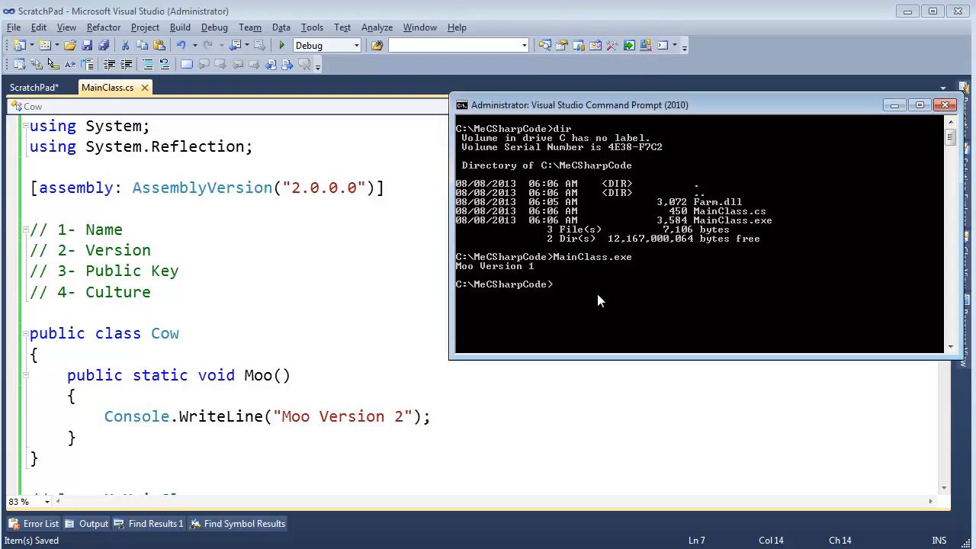
# Run ildasm /out:MeIl.txt MainClass.exe and open the resulting MeIl.txt listing in Notepad.
pyautogui.write('ildasm /')
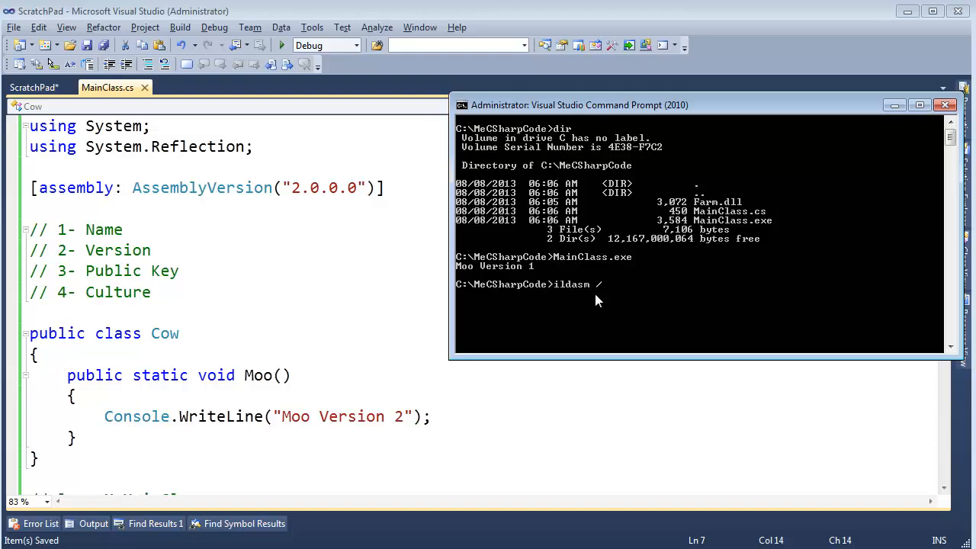
pyautogui.write('out:Me')
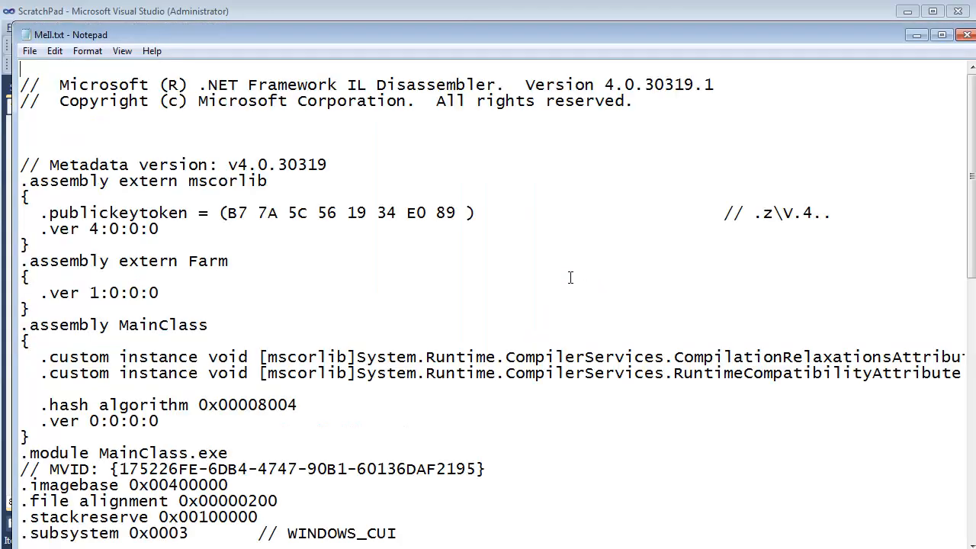
# Select the .assembly extern Farm block to verify it shows .ver 1:0:0:0.
pyautogui.moveTo(70, 261); pyautogui.dragTo(221, 261)
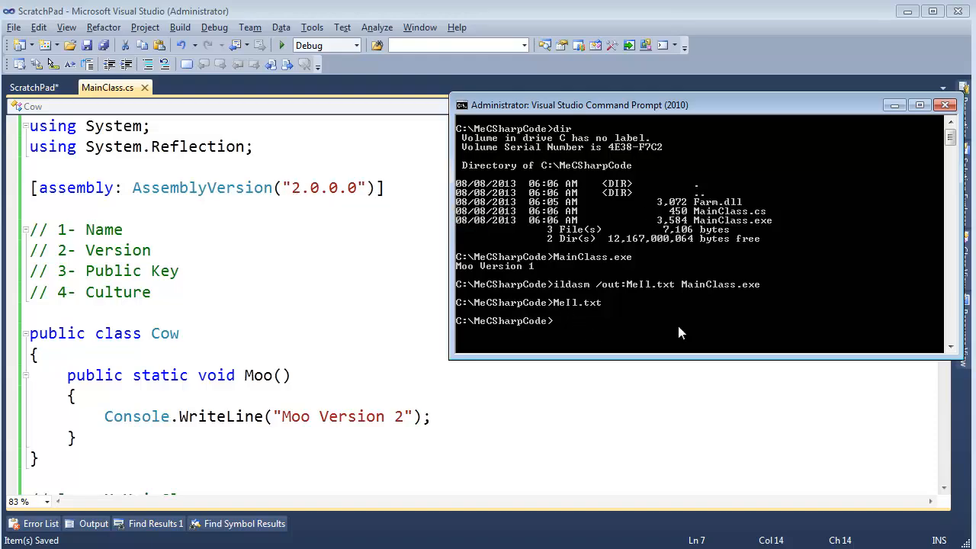
# Compile MainClass.cs into the Farm.dll library with csc /t:library /out:Farm.dll.
pyautogui.write('csc /')
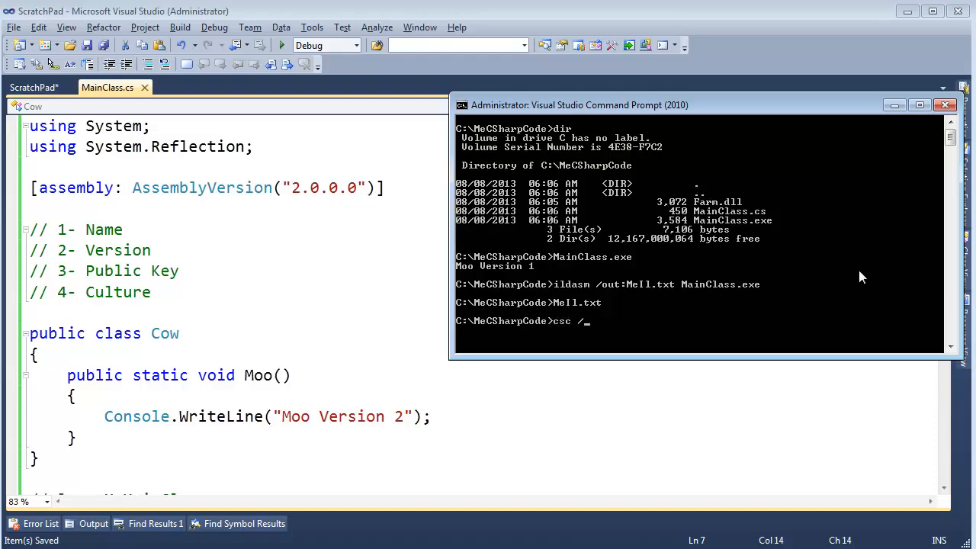
pyautogui.write('/t:library')
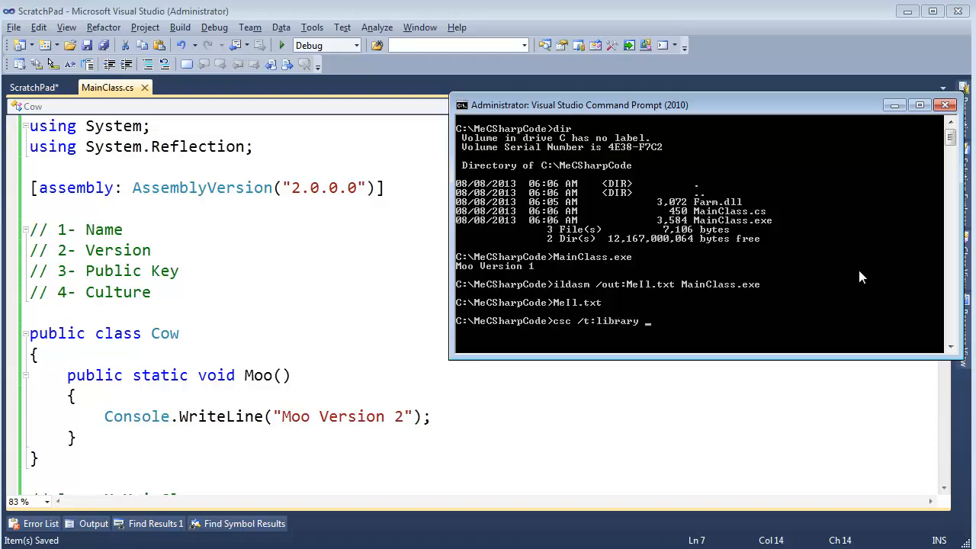
pyautogui.write('/')
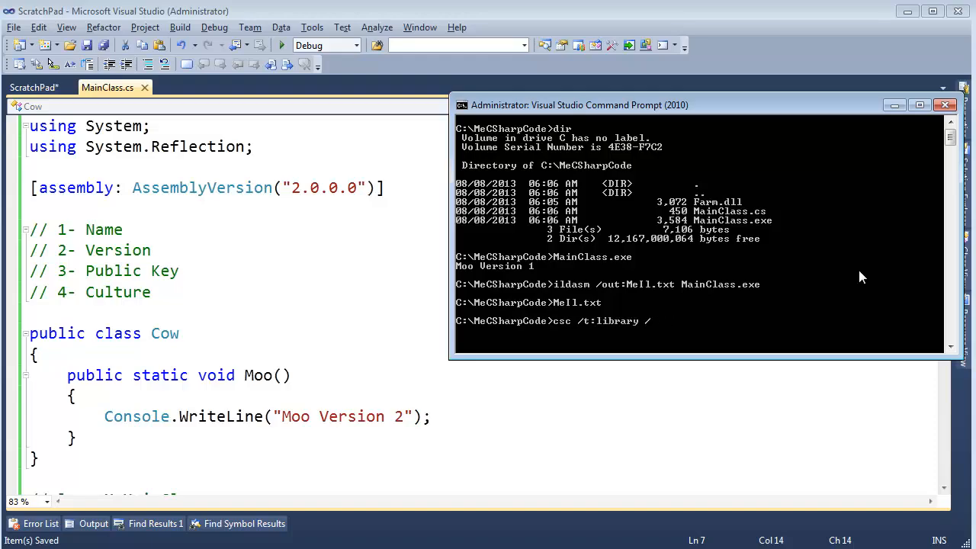
pyautogui.write('out:Farm.dll')
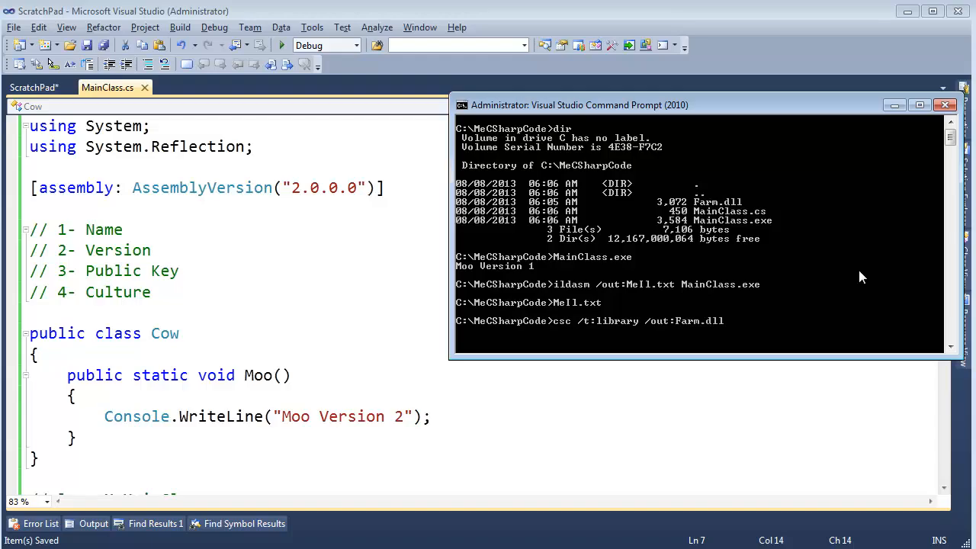
pyautogui.moveTo(806, 219)
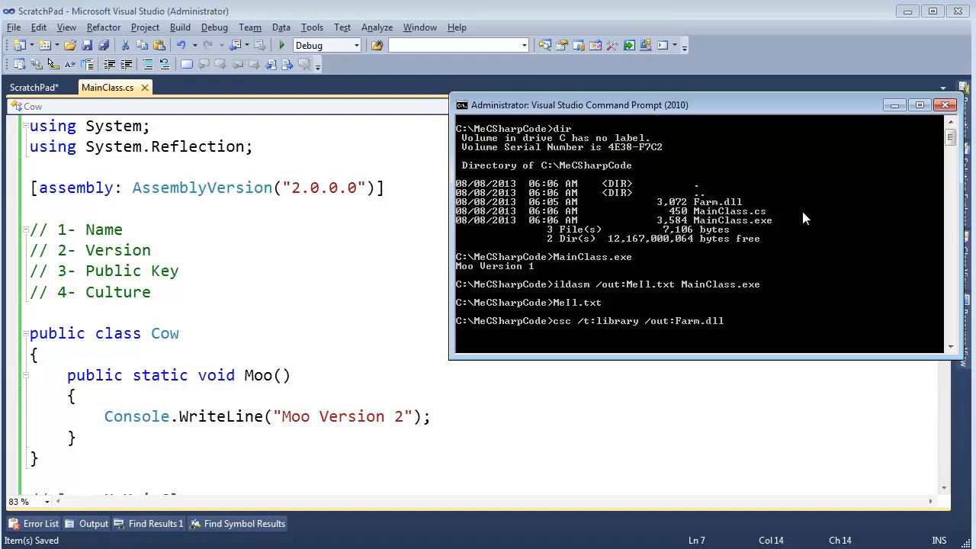
pyautogui.write('MainClass.cs')
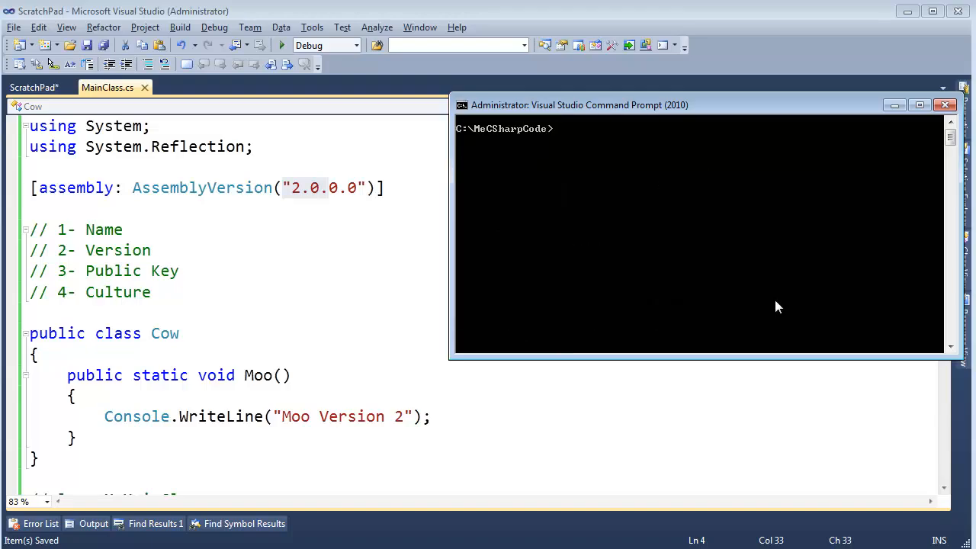
# List the folder with dir, disassemble farm.dll into MeIl.txt with ildasm, and open that listing.
pyautogui.write('dir')
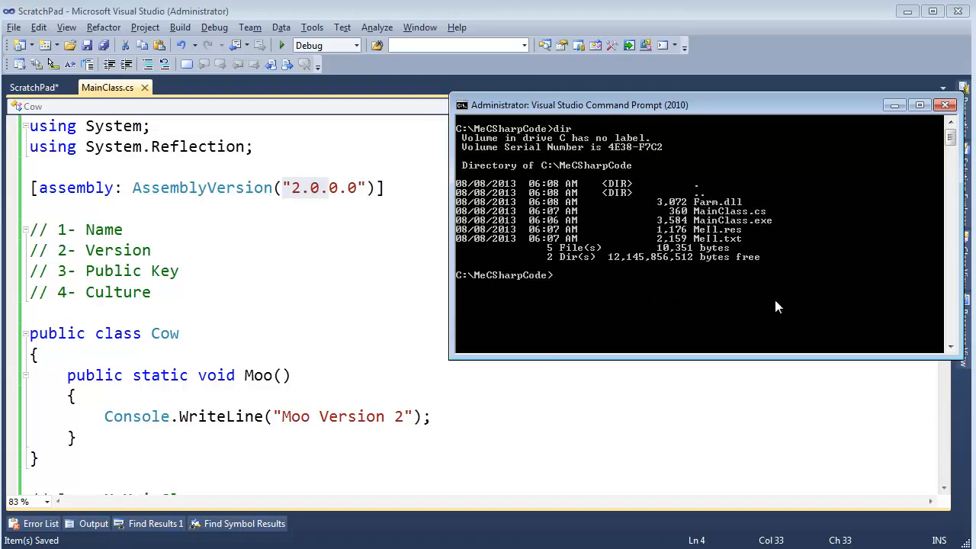
pyautogui.moveTo(720, 212)
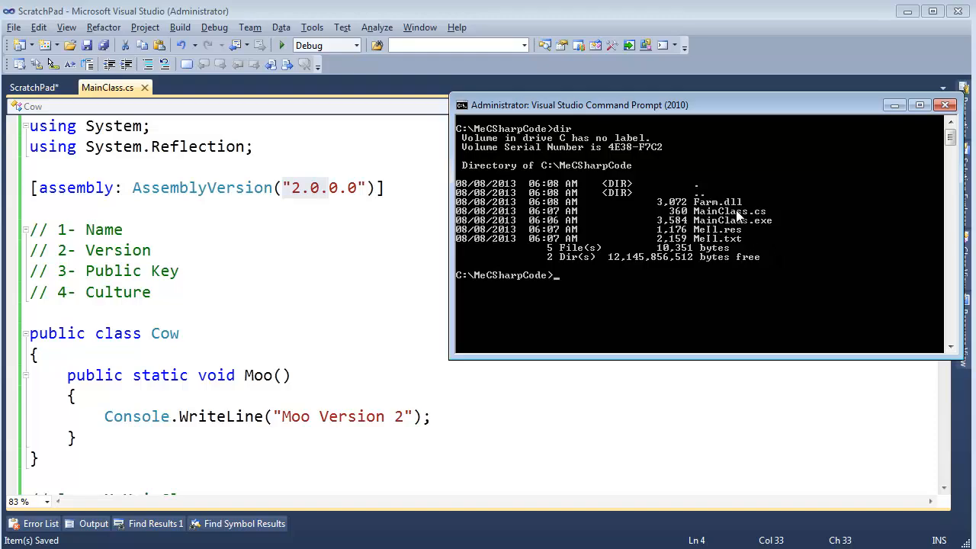
pyautogui.write('ildasm')
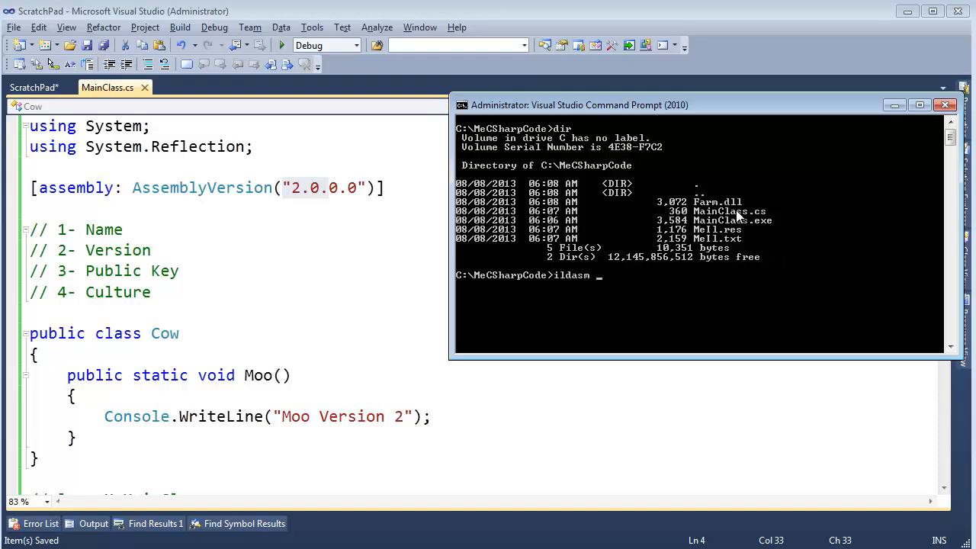
pyautogui.write('/out:M')
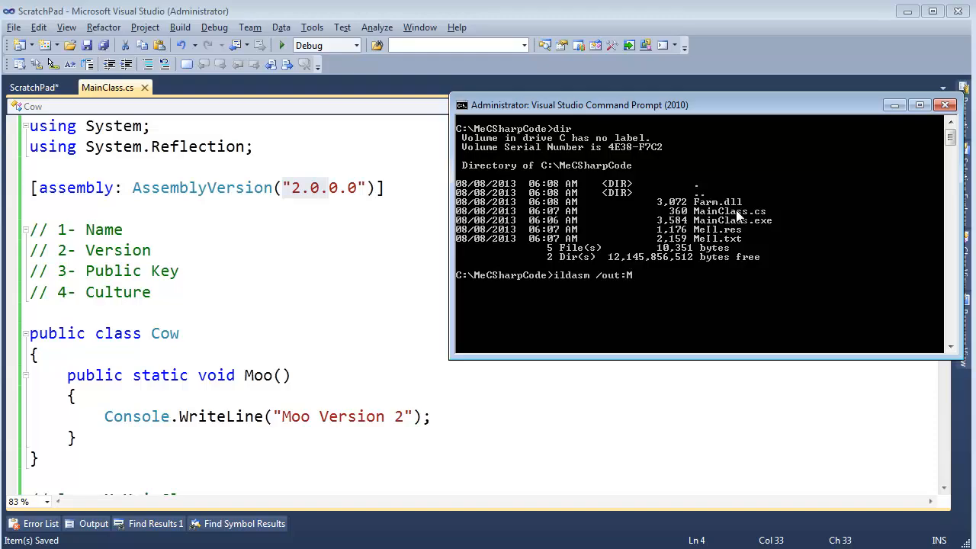
pyautogui.write('eIl.')
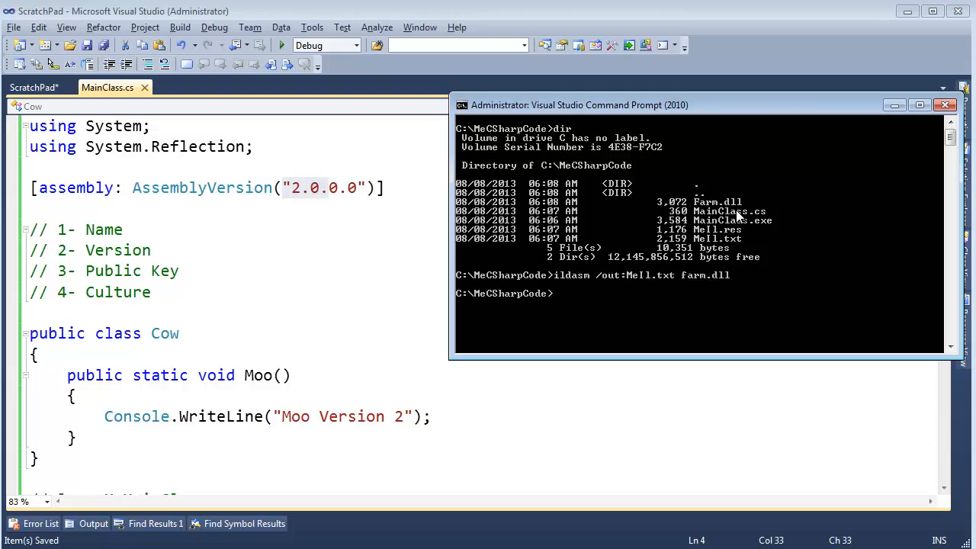
pyautogui.write('meil')
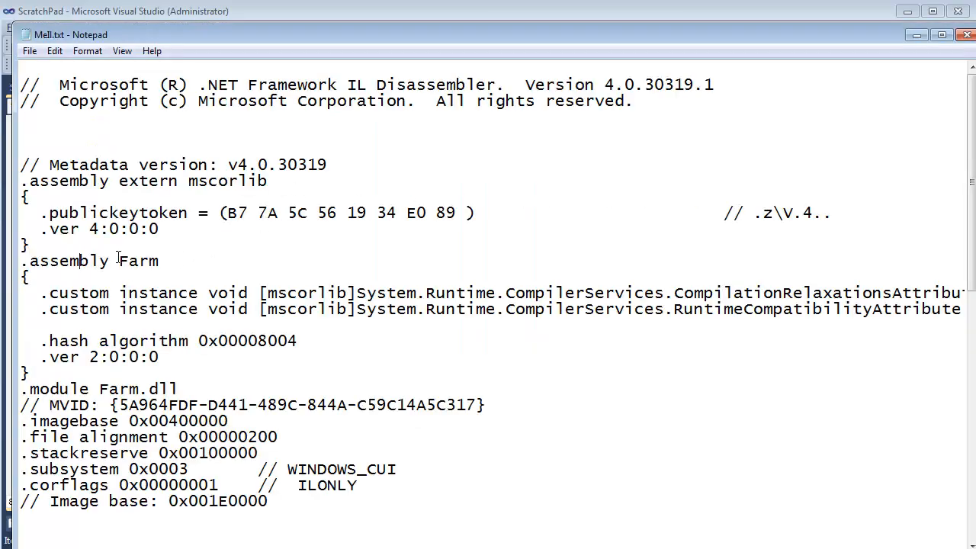
# Highlight the .ver line in the .assembly Farm block to confirm version 2:0:0:0.
pyautogui.doubleClick(139, 261)
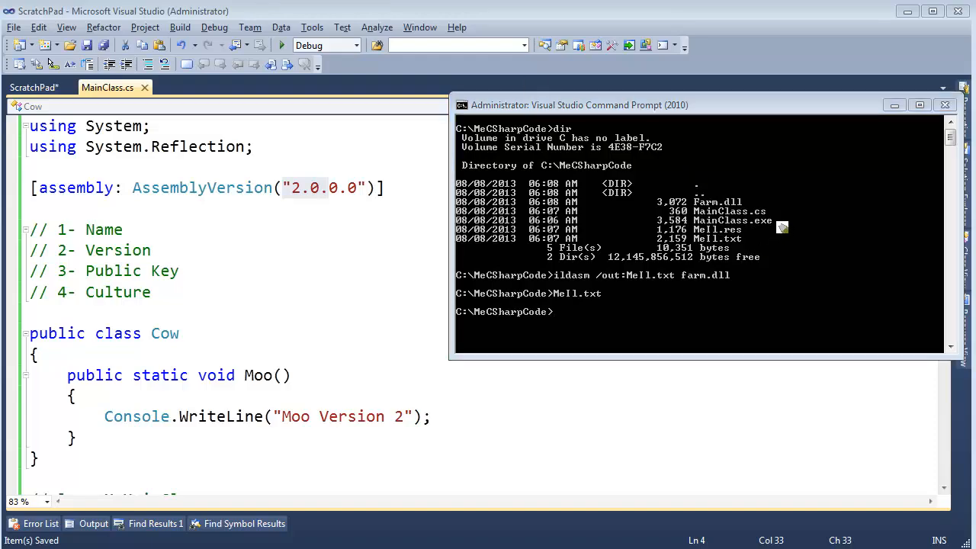
pyautogui.moveTo(786, 222)
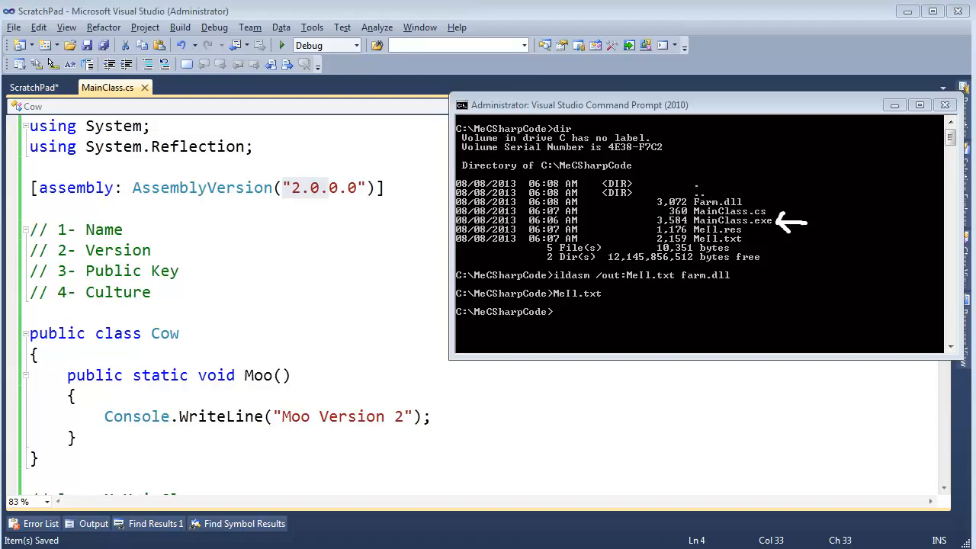
pyautogui.moveTo(768, 230)
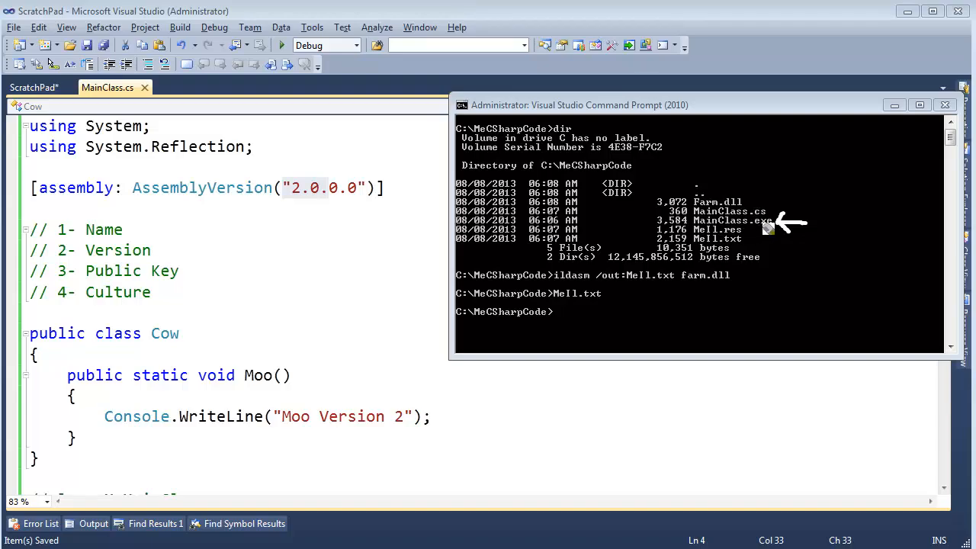
pyautogui.moveTo(653, 281)
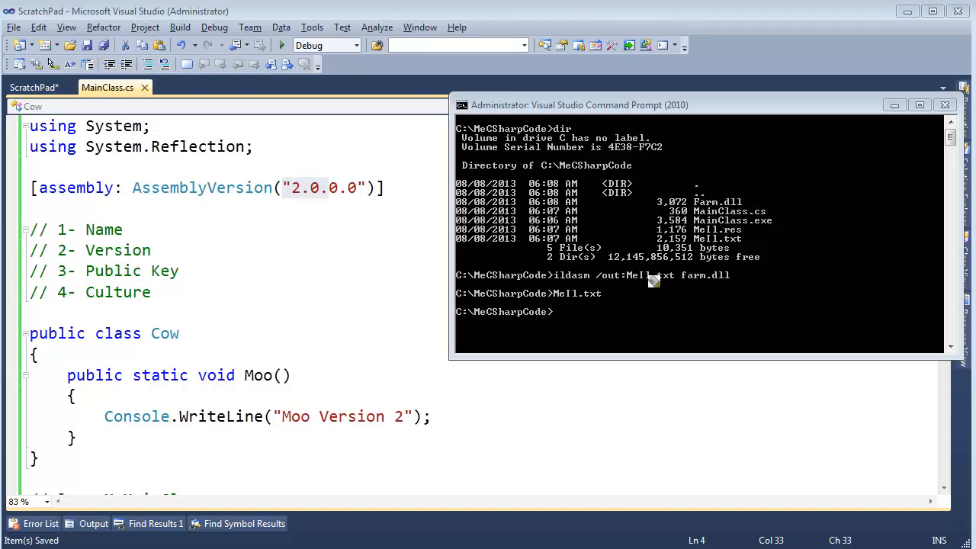
pyautogui.moveTo(585, 300)
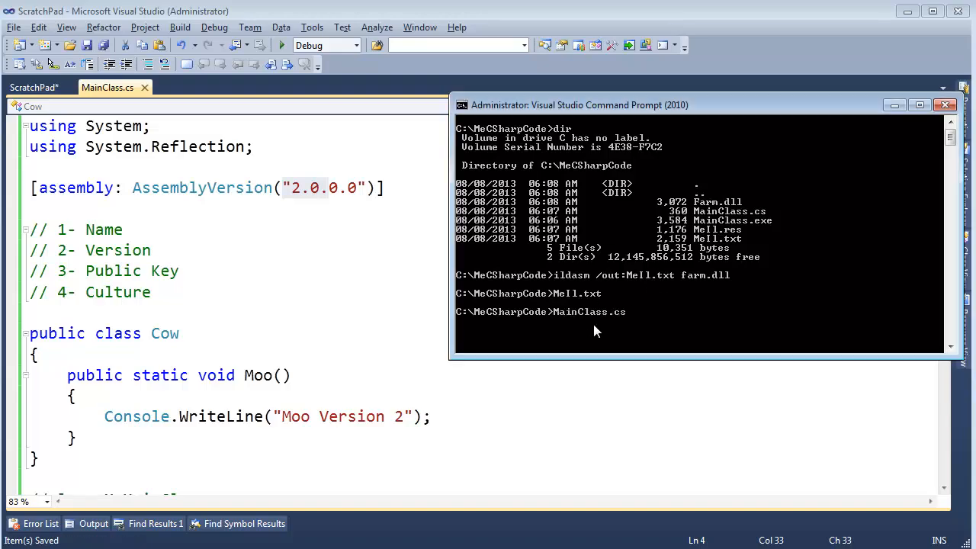
# Run MainClass.exe so it prints 'Moo Version 2'.
pyautogui.write('MainClass.exe')
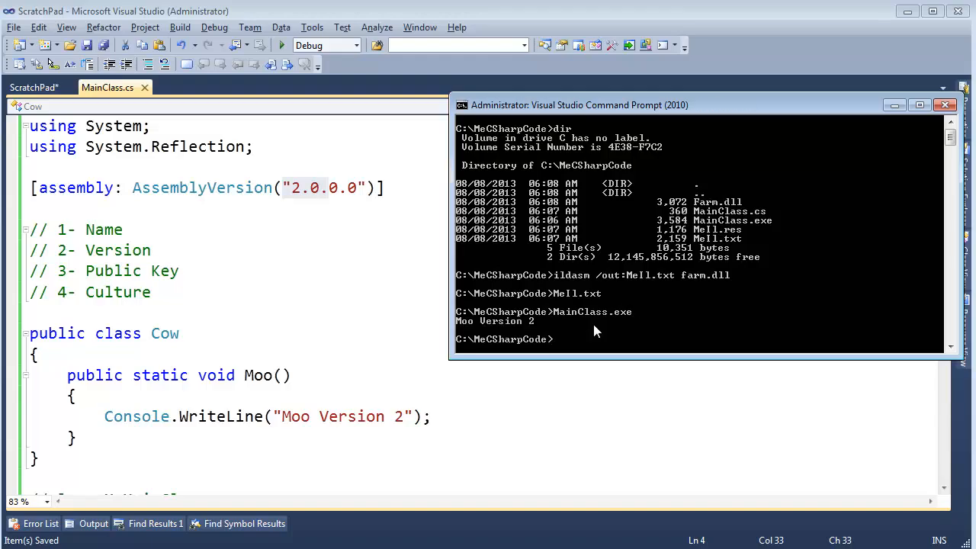
pyautogui.moveTo(502, 338)
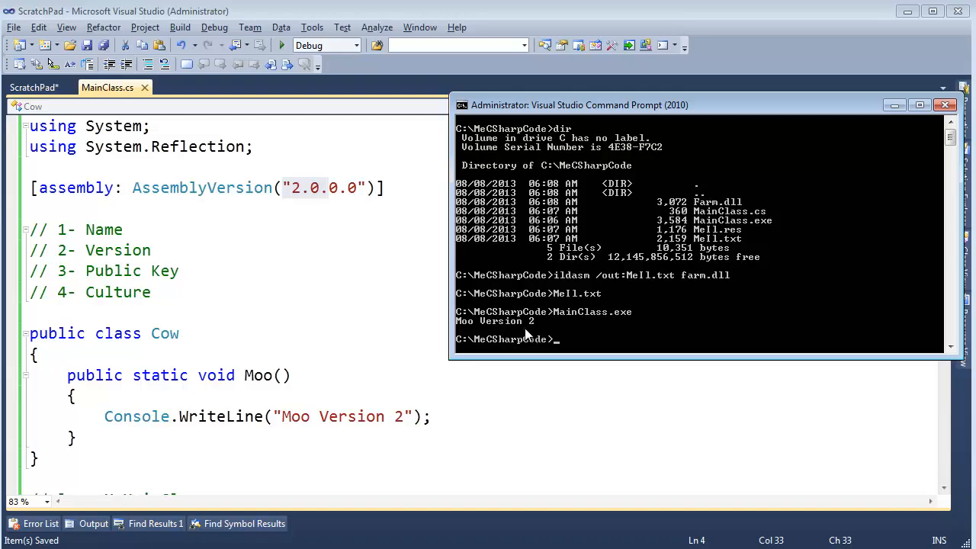
pyautogui.moveTo(534, 336)
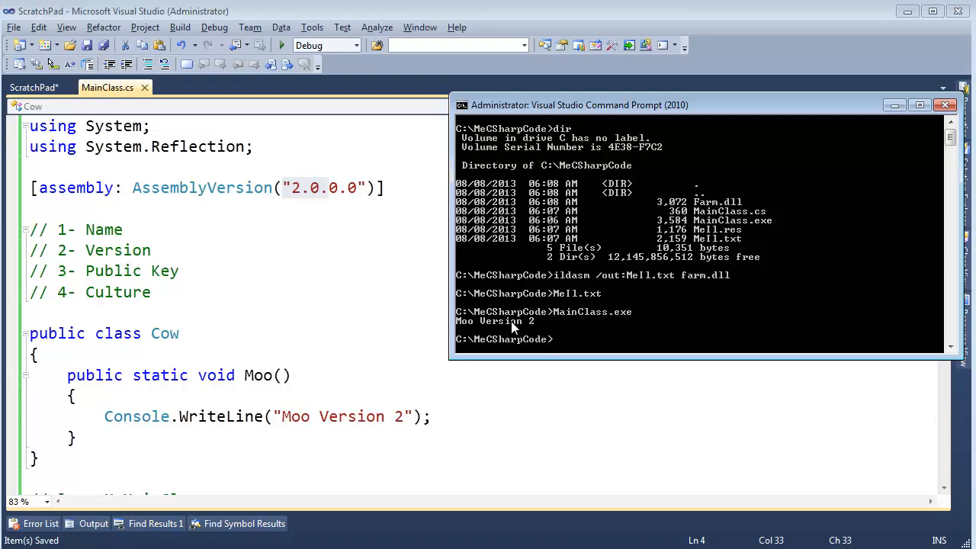
pyautogui.moveTo(526, 332)
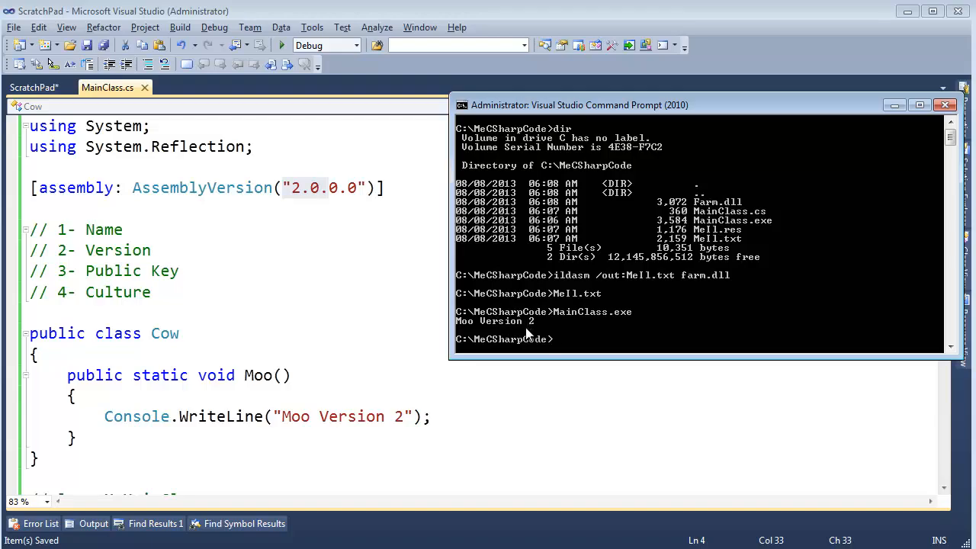
pyautogui.moveTo(526, 331)
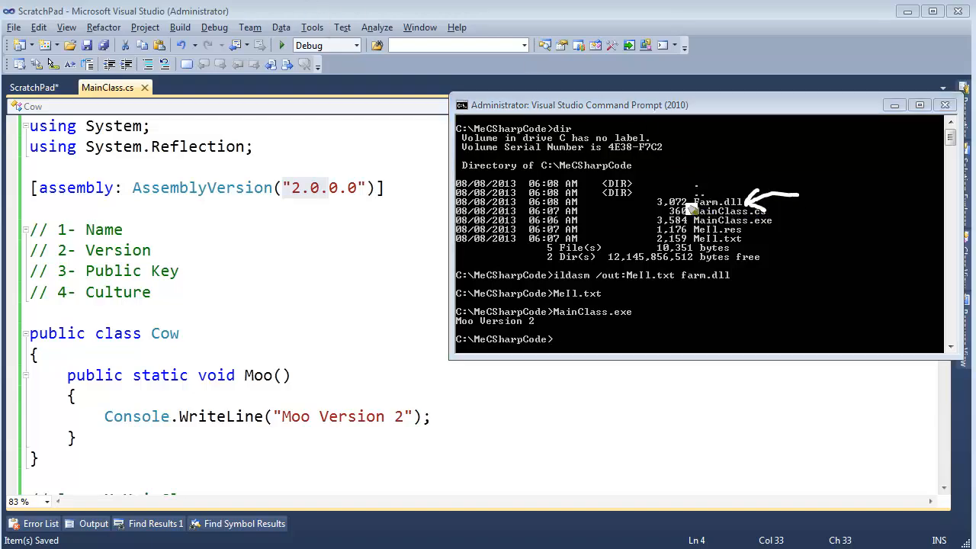
pyautogui.moveTo(783, 229)
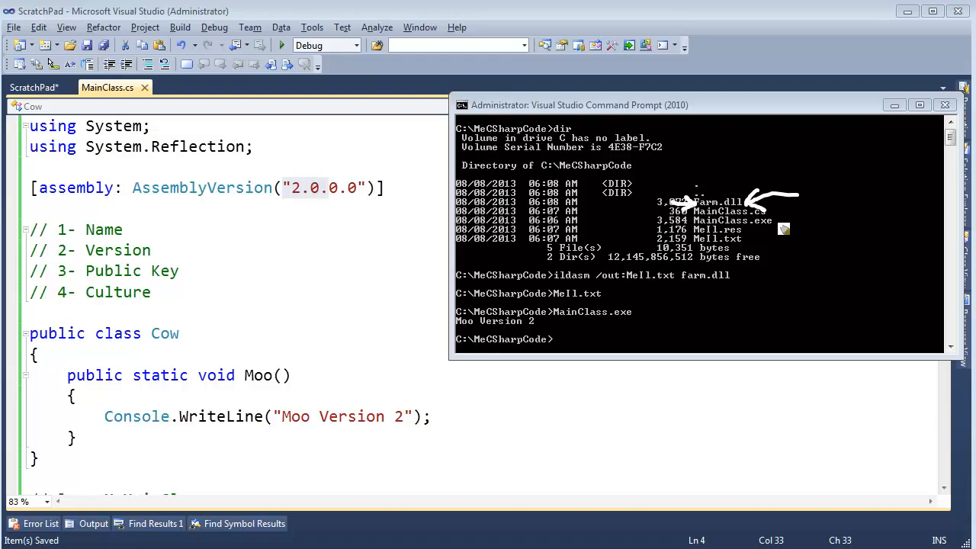